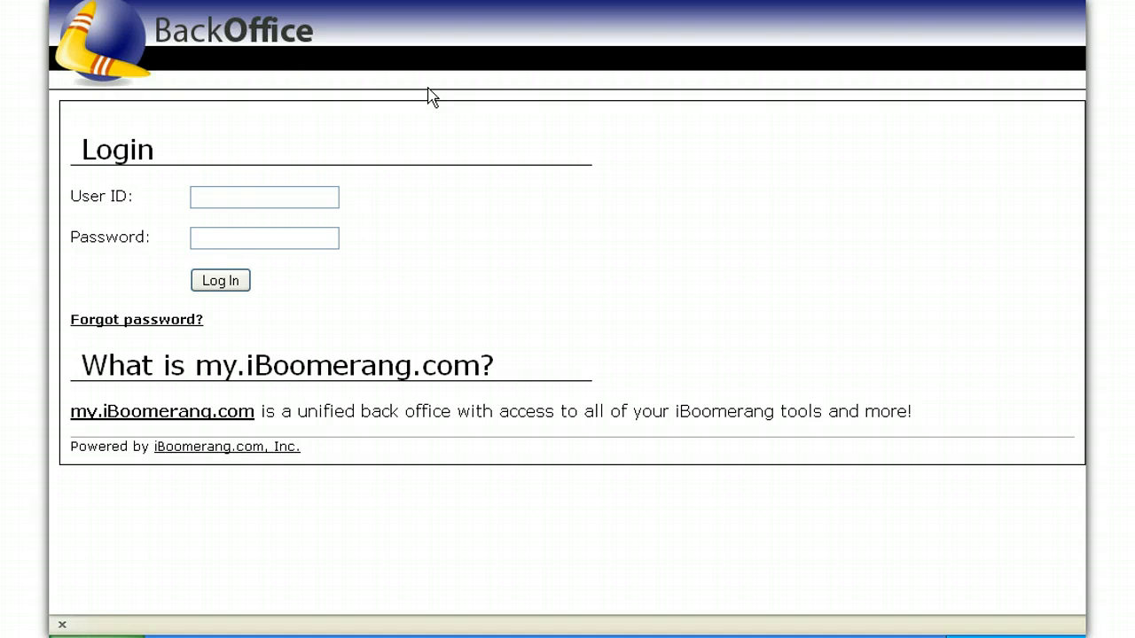
pyautogui.moveTo(417, 121)
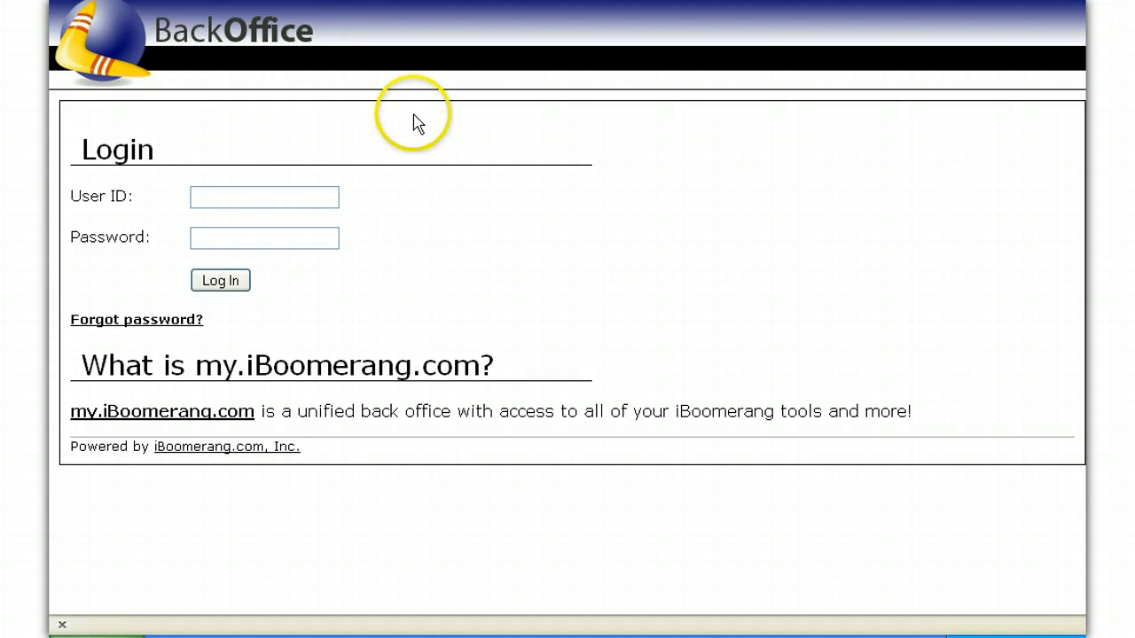
pyautogui.moveTo(284, 196)
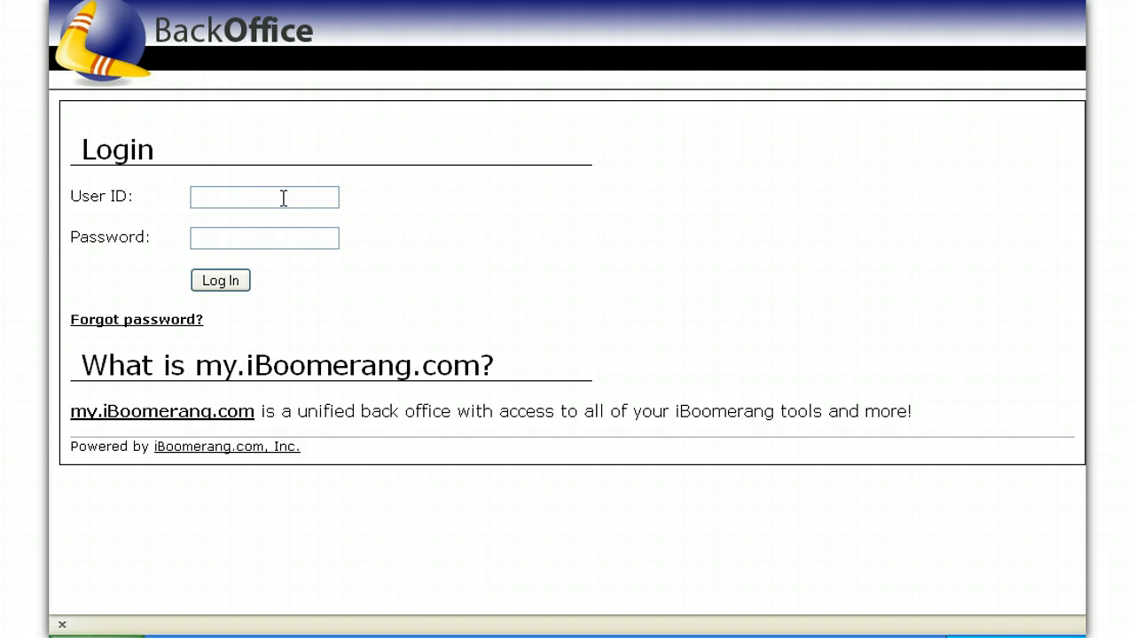
# Step: Log in with User ID 'iboomeran...' and the masked password to reach the welcome page
pyautogui.write('ibo')
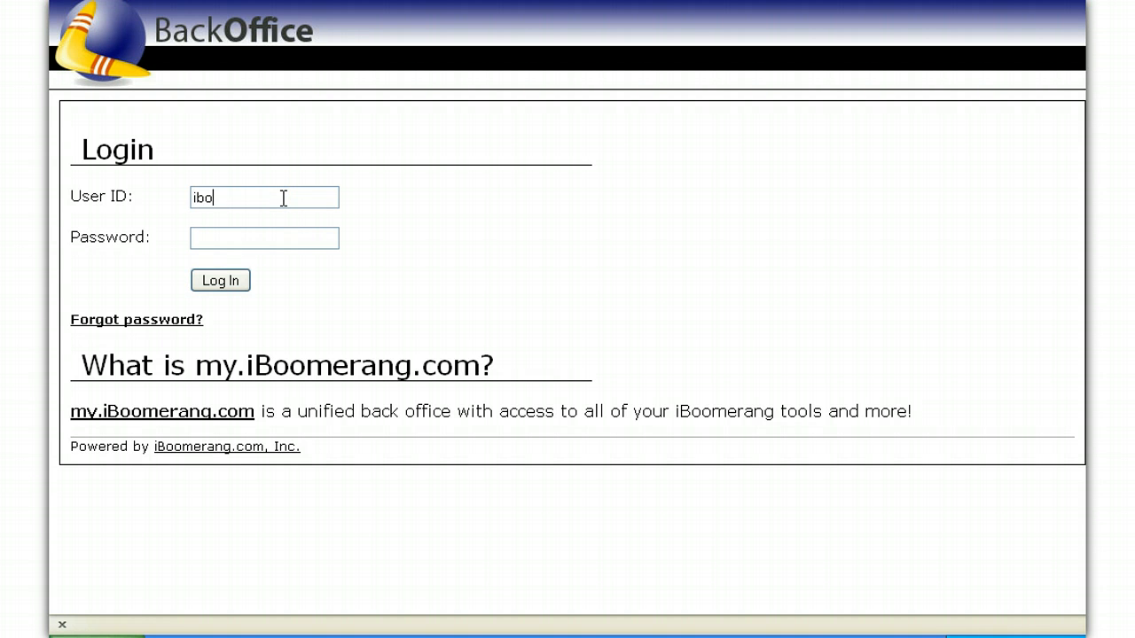
pyautogui.write('omerang')
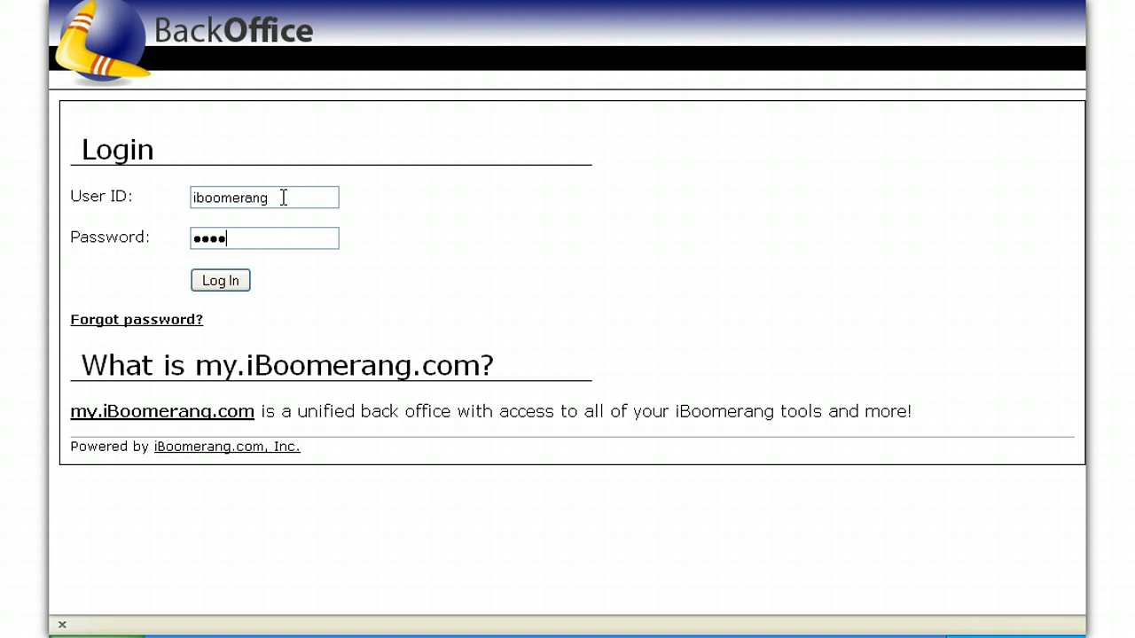
pyautogui.write('•')
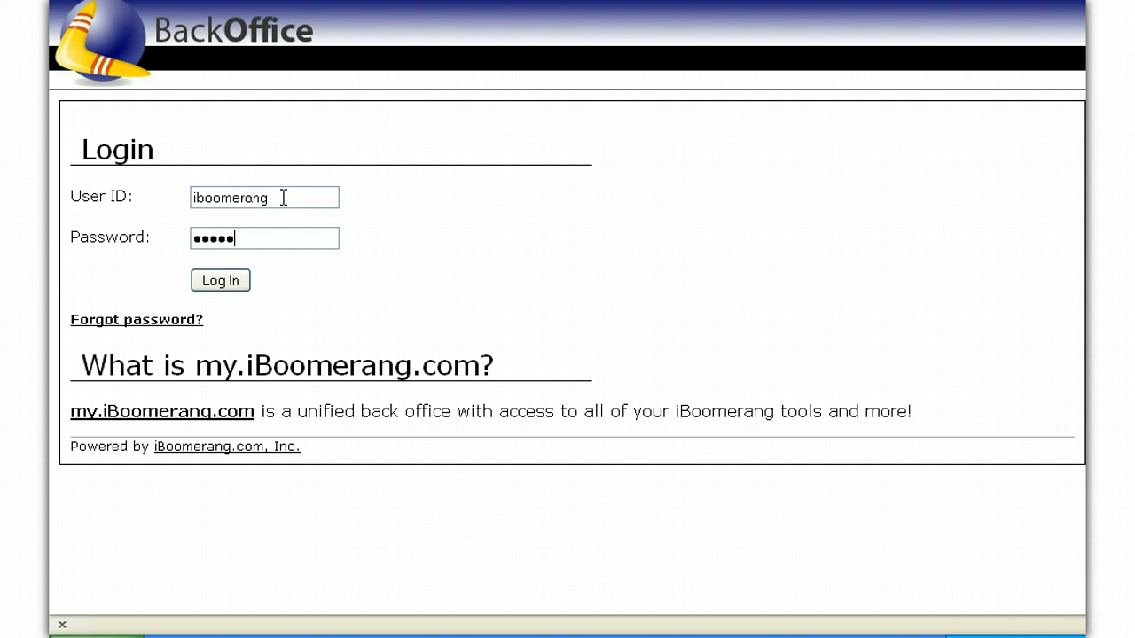
pyautogui.click(220, 280)
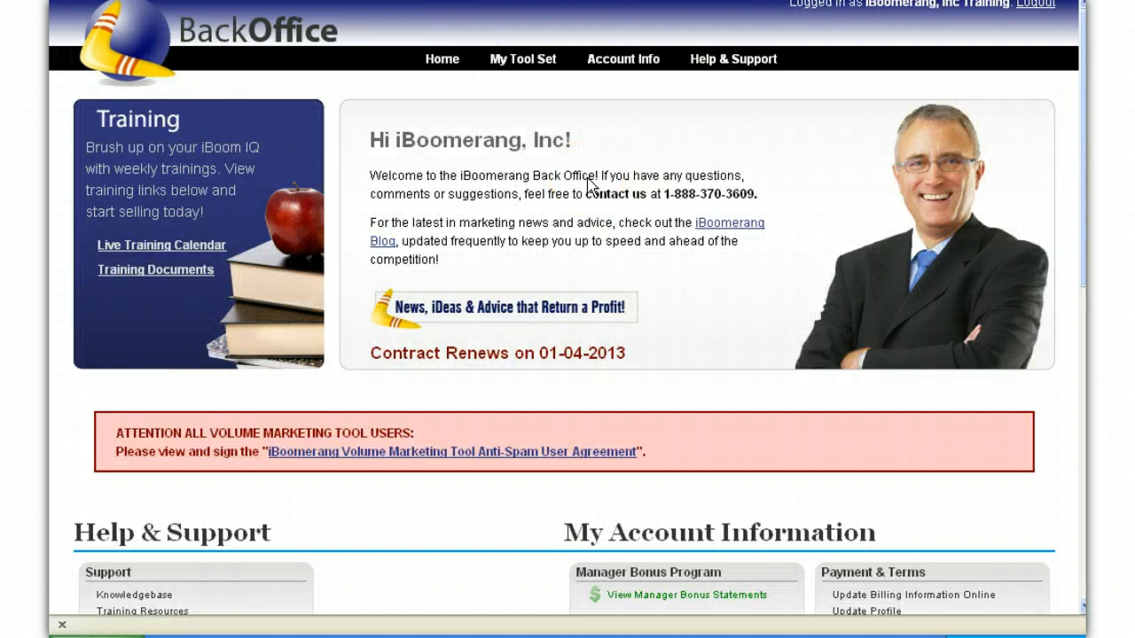
# Step: Launch the E-mail Template Tool from My Tool Set, landing on its send page
pyautogui.click(521, 59)
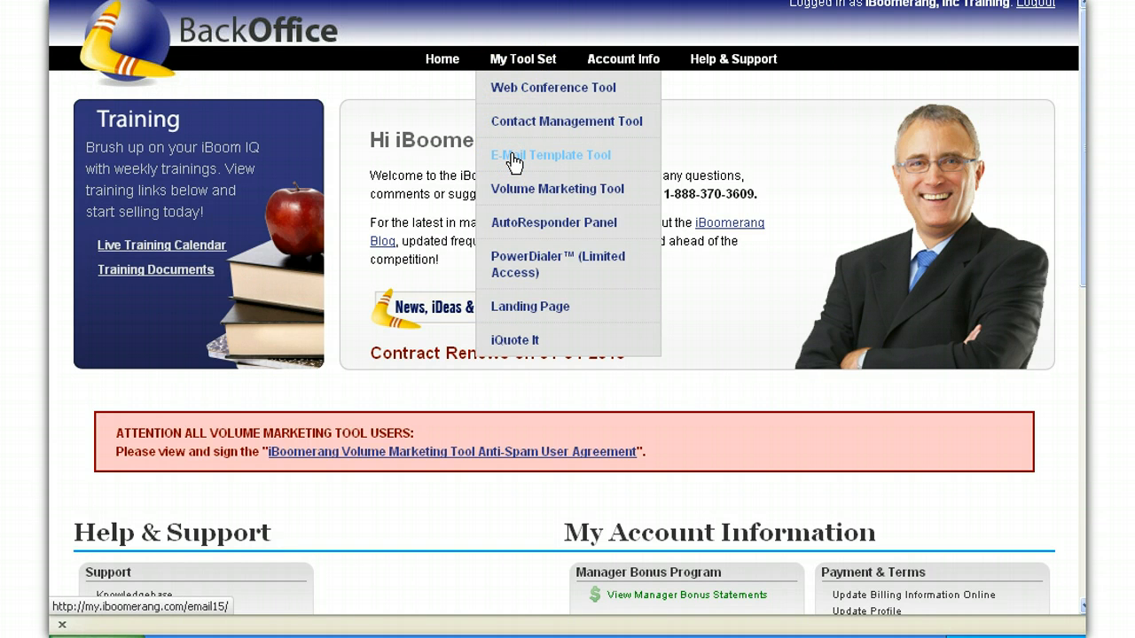
pyautogui.click(549, 156)
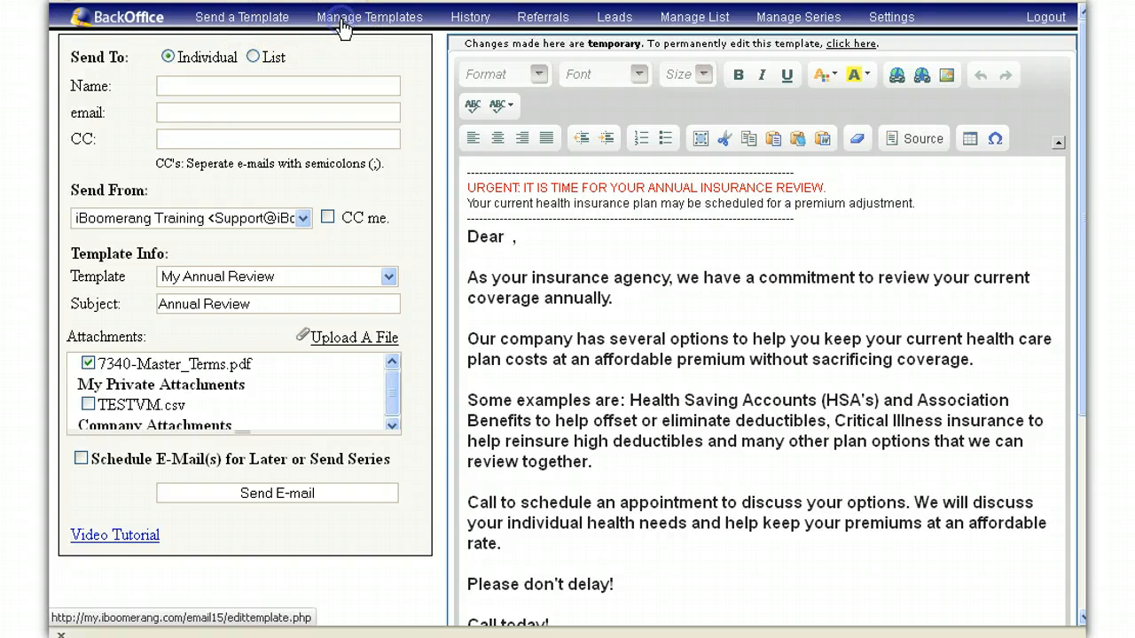
# Step: Go to Manage Templates and choose 'Save as a new template'
pyautogui.click(368, 16)
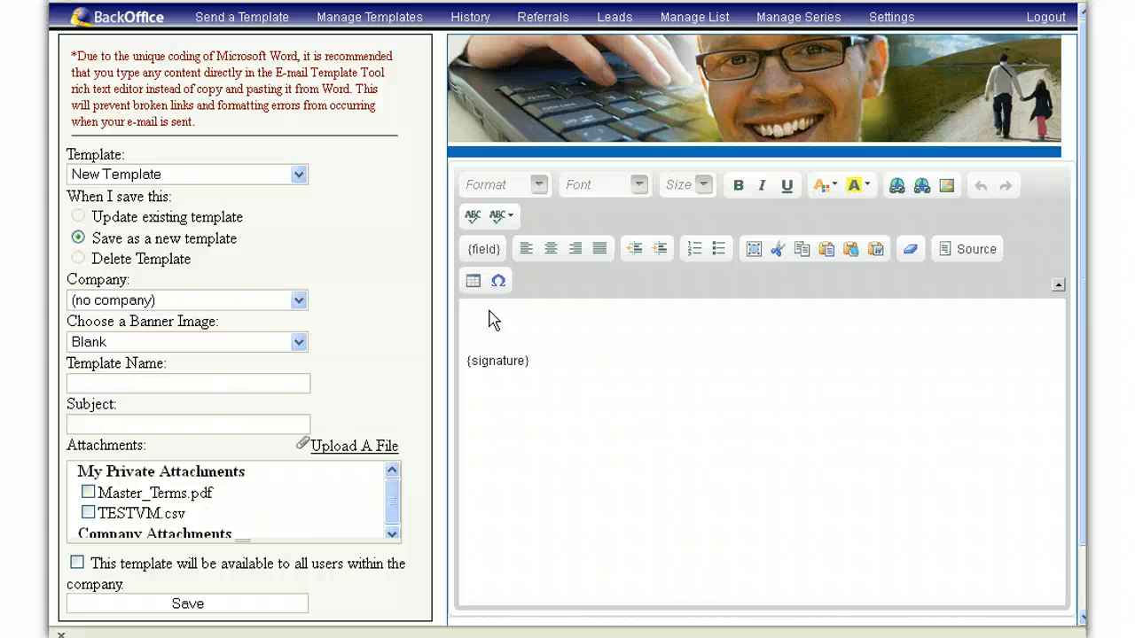
pyautogui.click(78, 238)
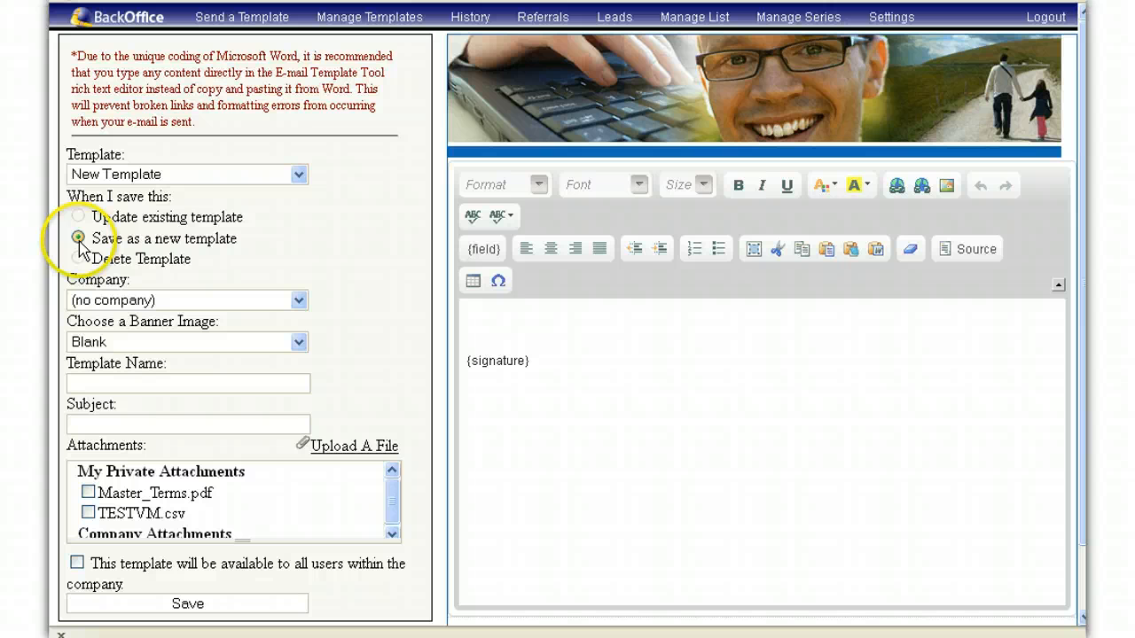
pyautogui.click(78, 238)
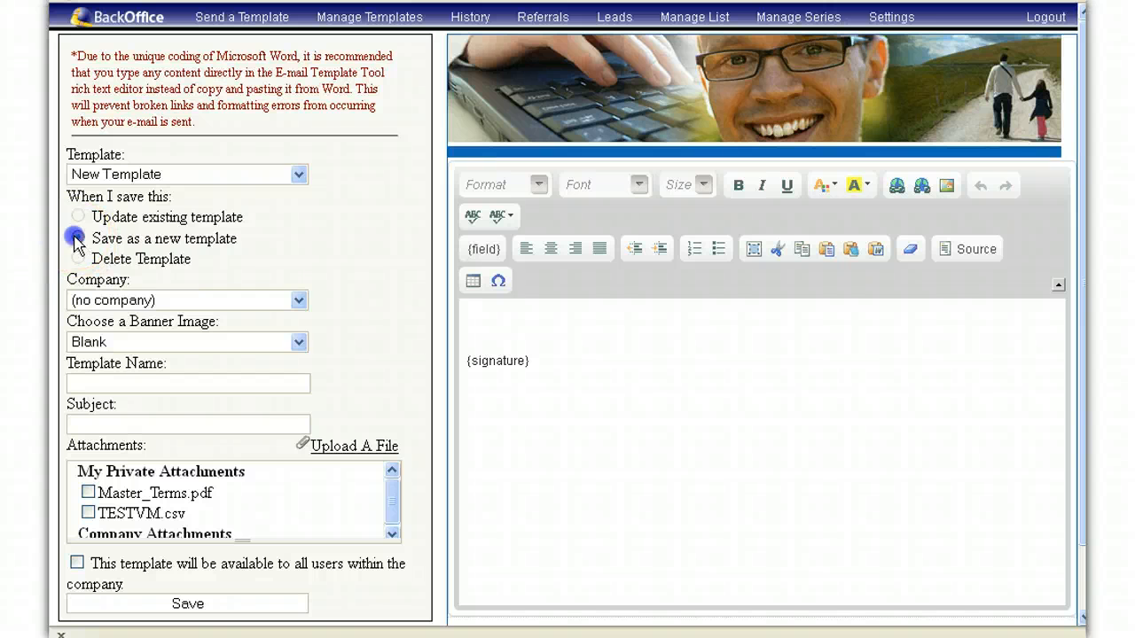
pyautogui.click(78, 237)
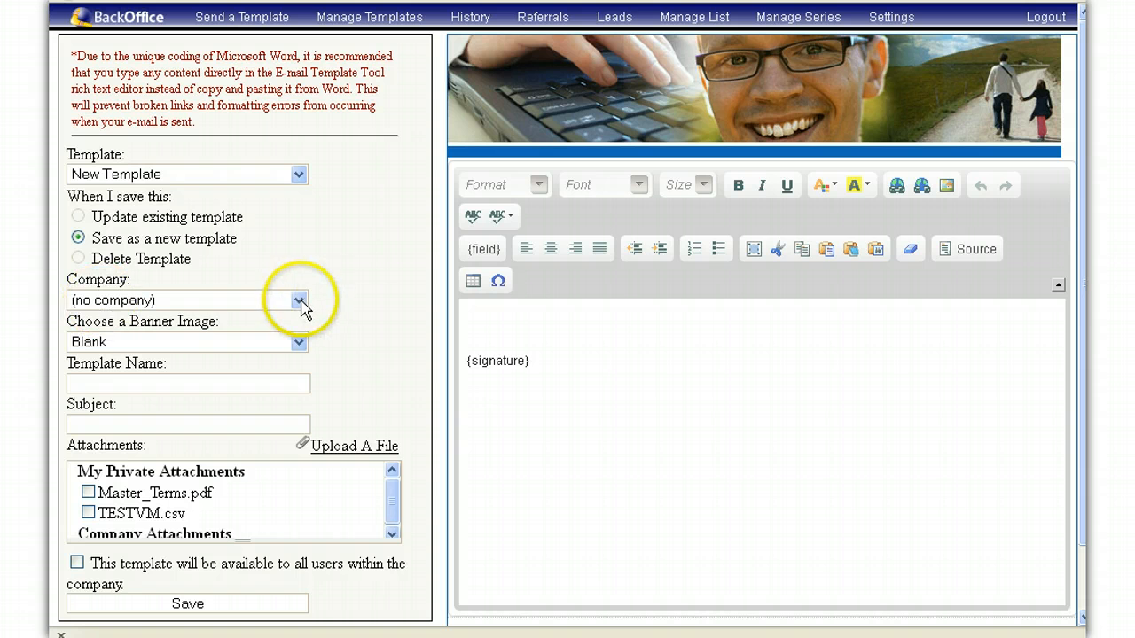
# Step: Assign the new template to iBoomerang.com, Inc., keeping the Blank iBoomerang banner
pyautogui.click(300, 300)
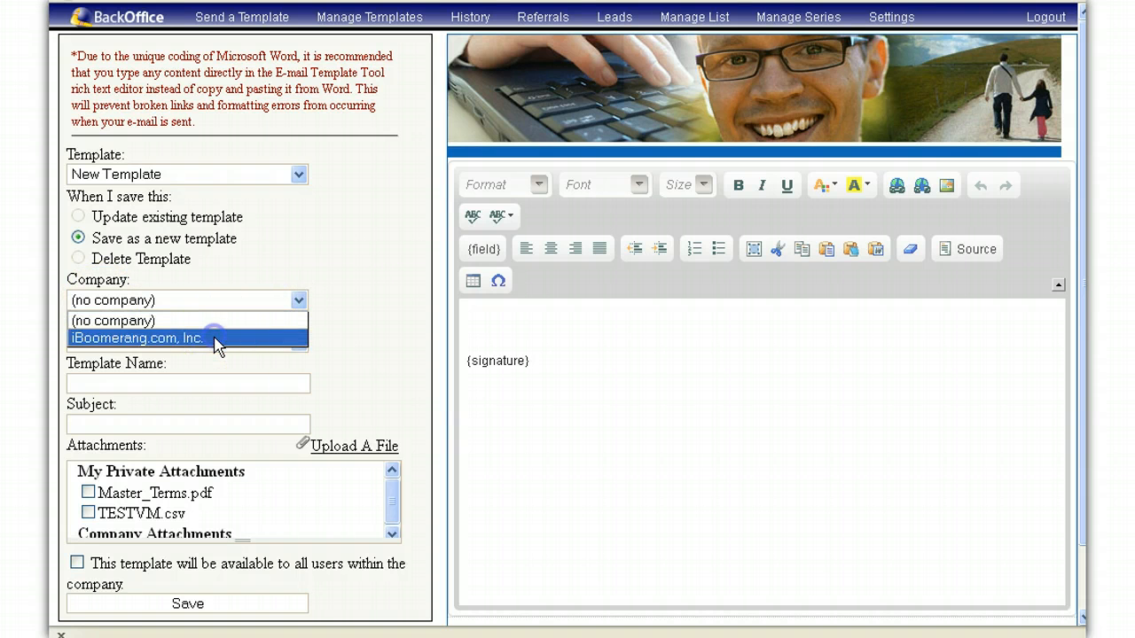
pyautogui.click(138, 337)
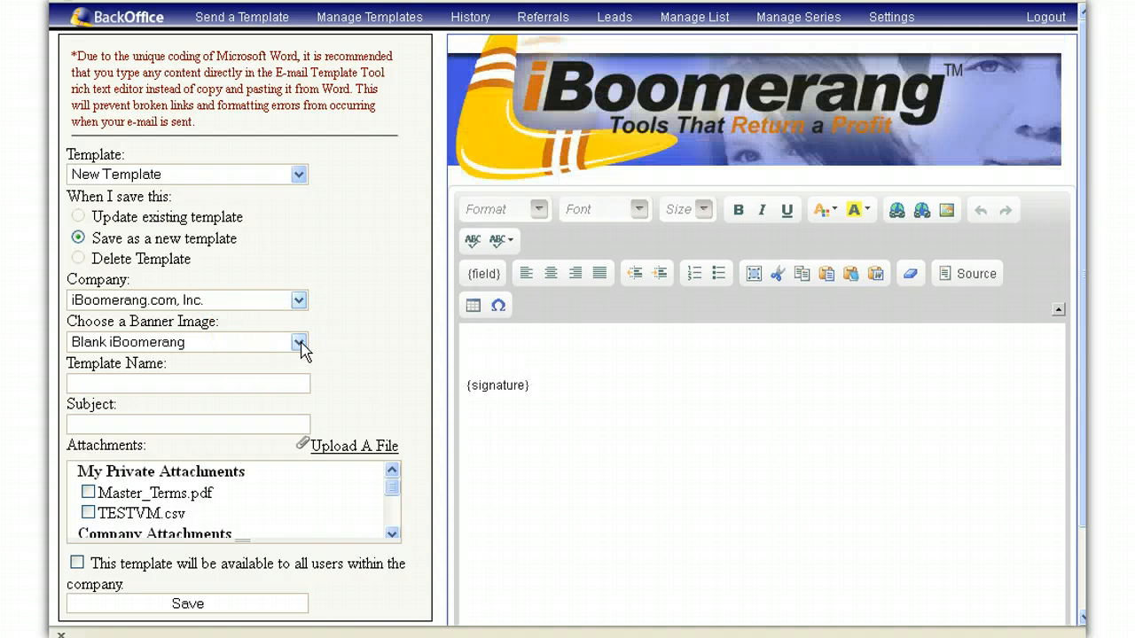
pyautogui.click(300, 340)
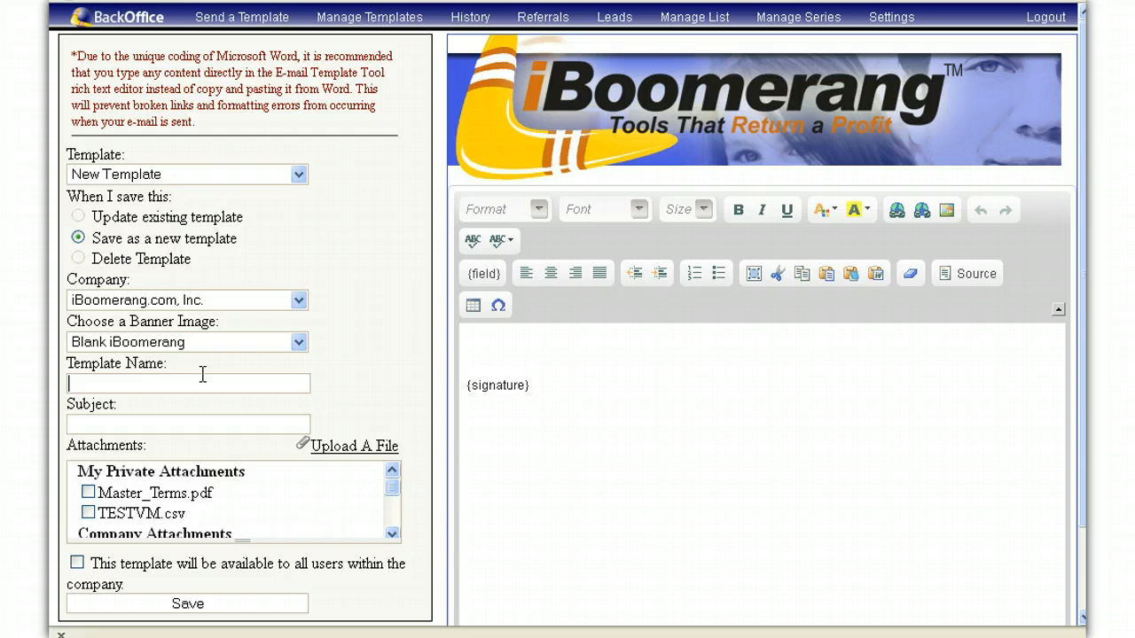
# Step: Fill in Template Name 'Test' and Subject 'Test'
pyautogui.write('Test')
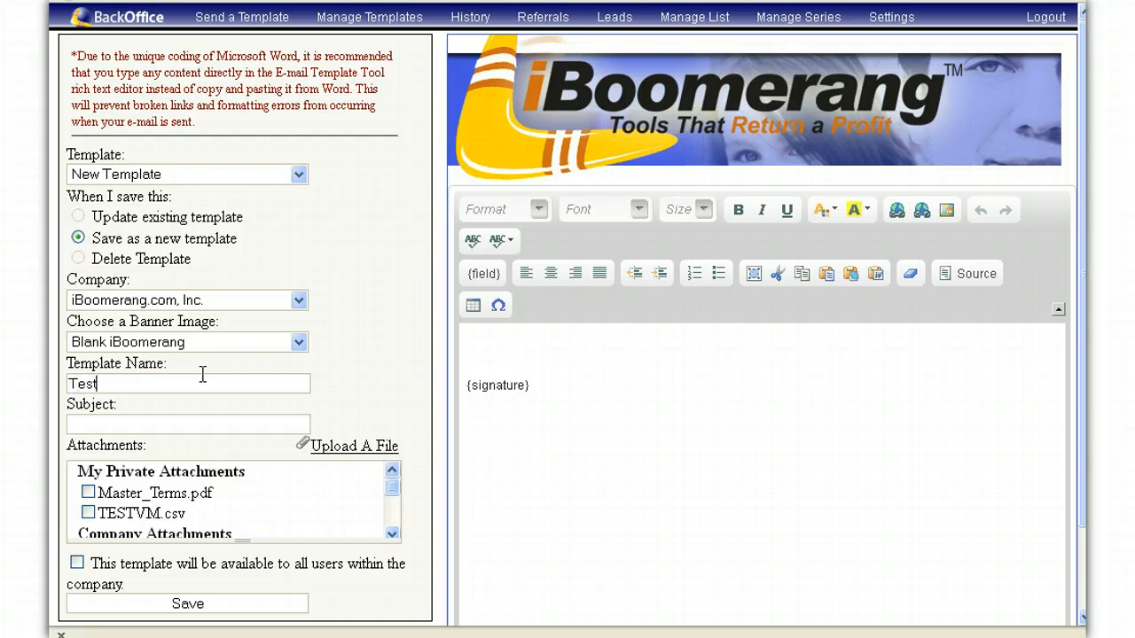
pyautogui.click(187, 424)
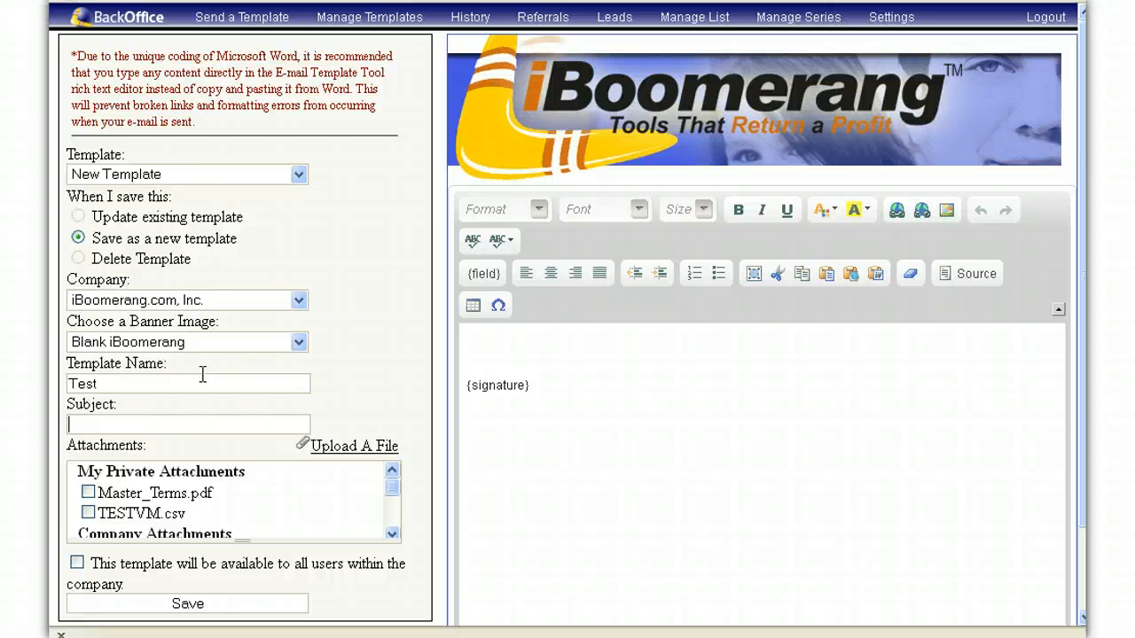
pyautogui.write('Test')
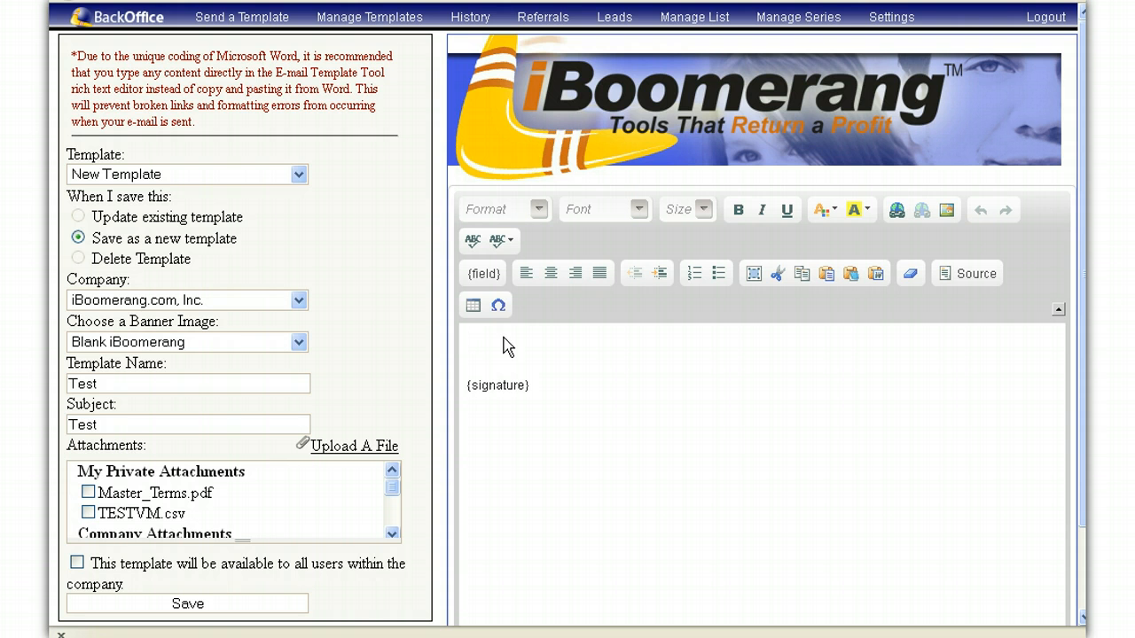
pyautogui.moveTo(505, 347)
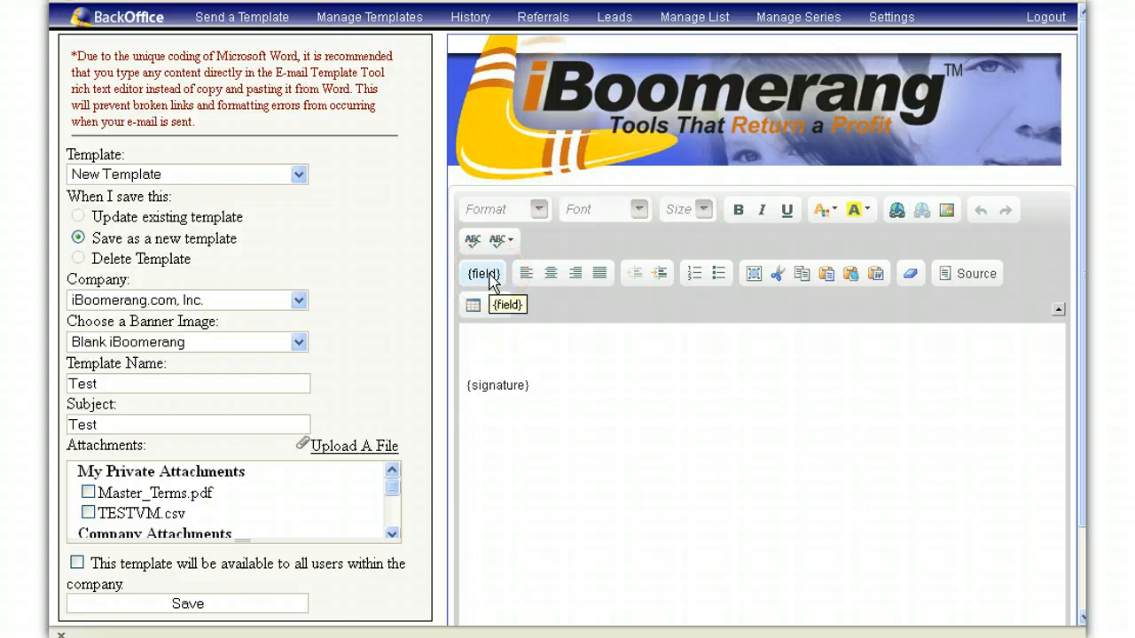
# Step: Insert the {to:name} placeholder and a 'Test' line in the body, then save the template
pyautogui.click(483, 273)
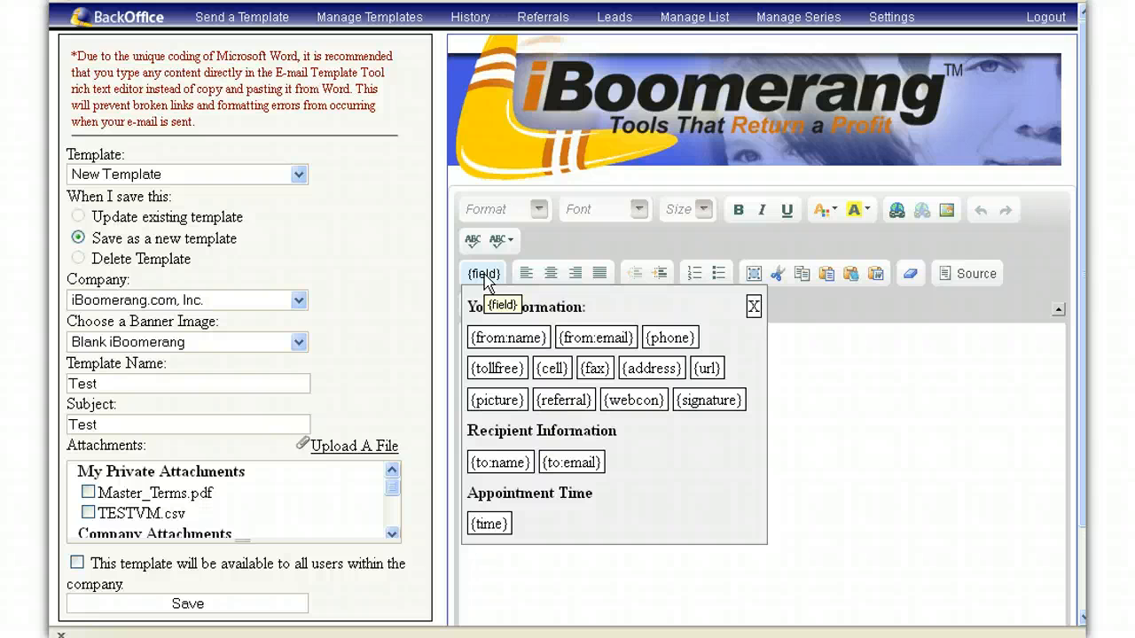
pyautogui.moveTo(523, 335)
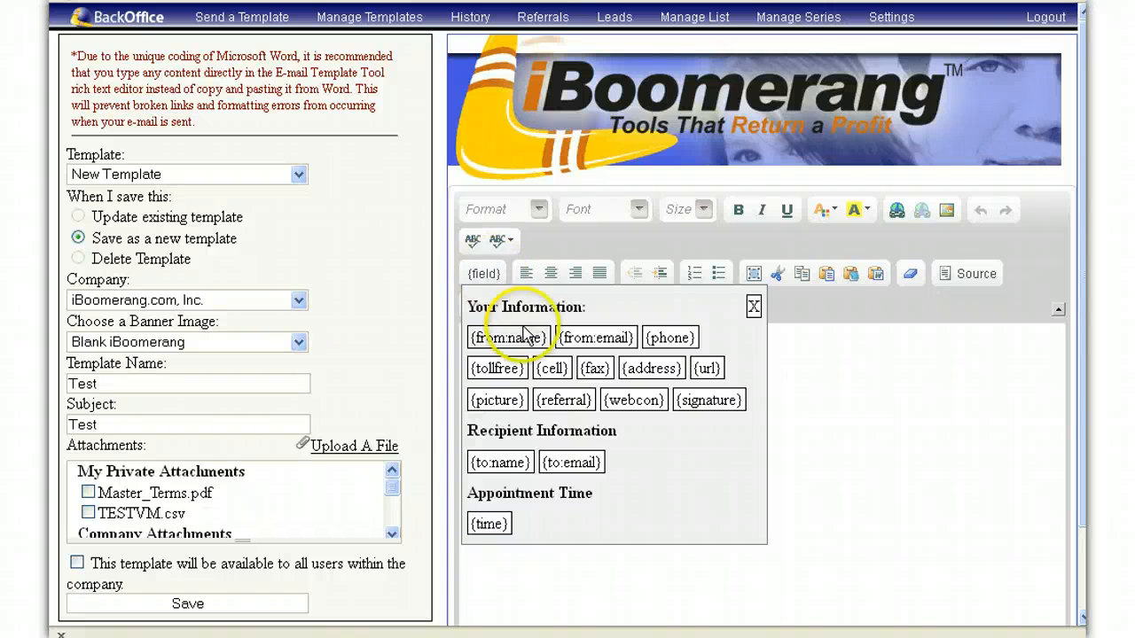
pyautogui.moveTo(496, 468)
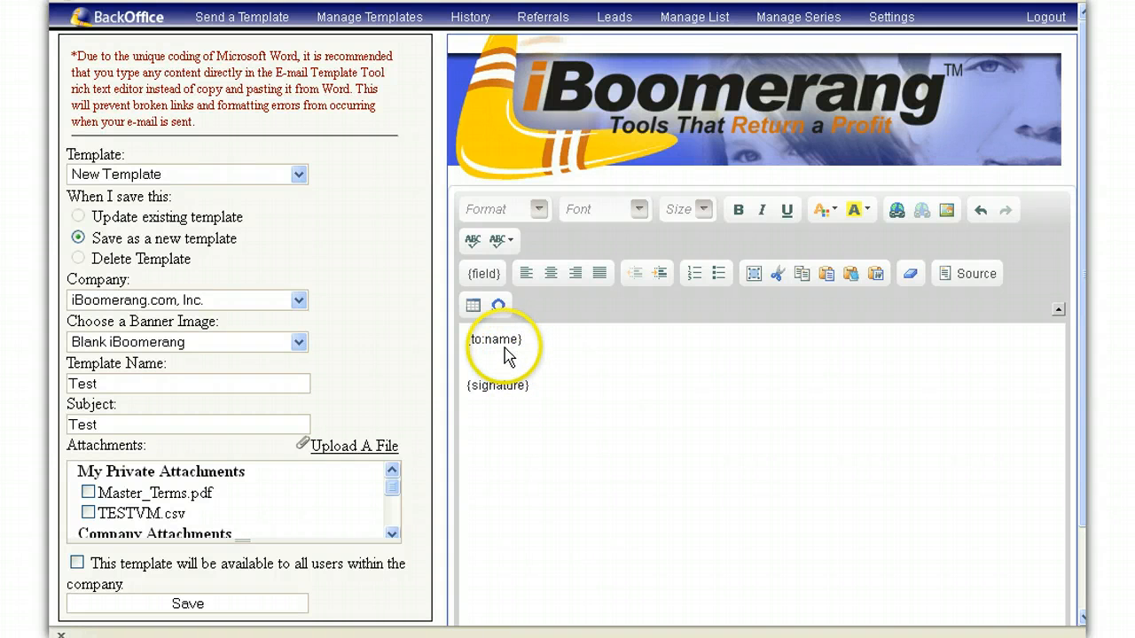
pyautogui.moveTo(947, 326)
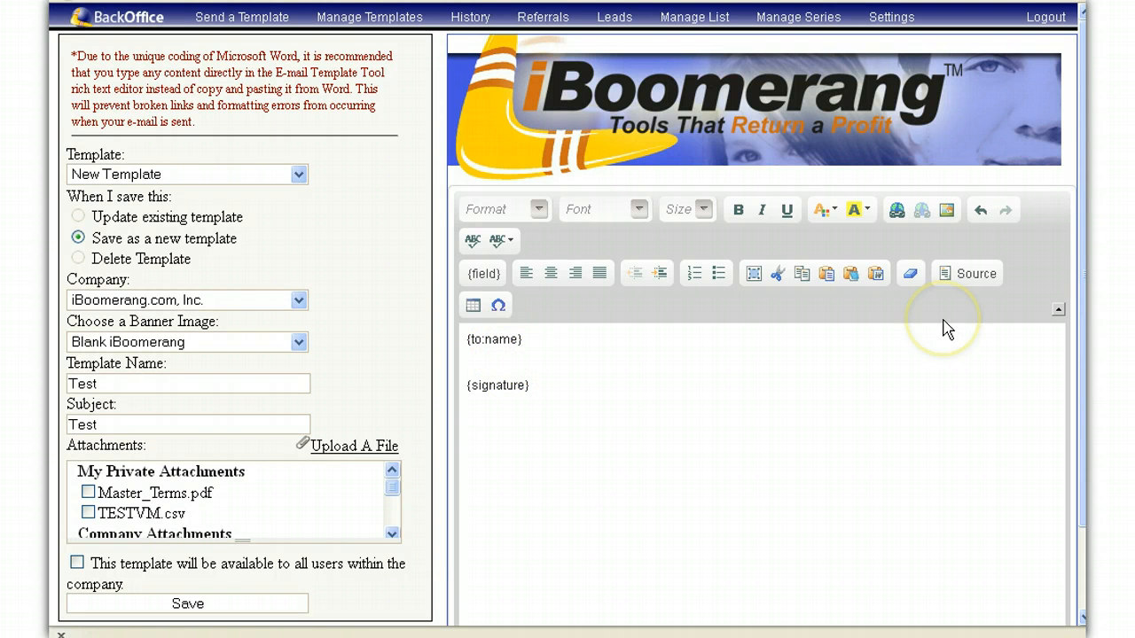
pyautogui.write('Te')
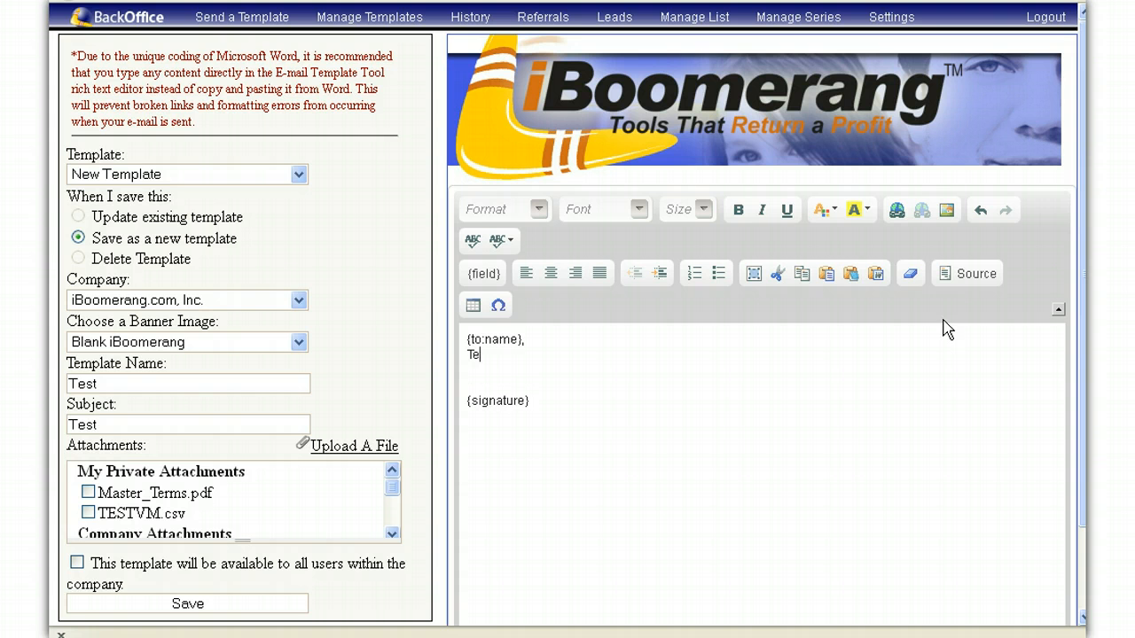
pyautogui.write('st')
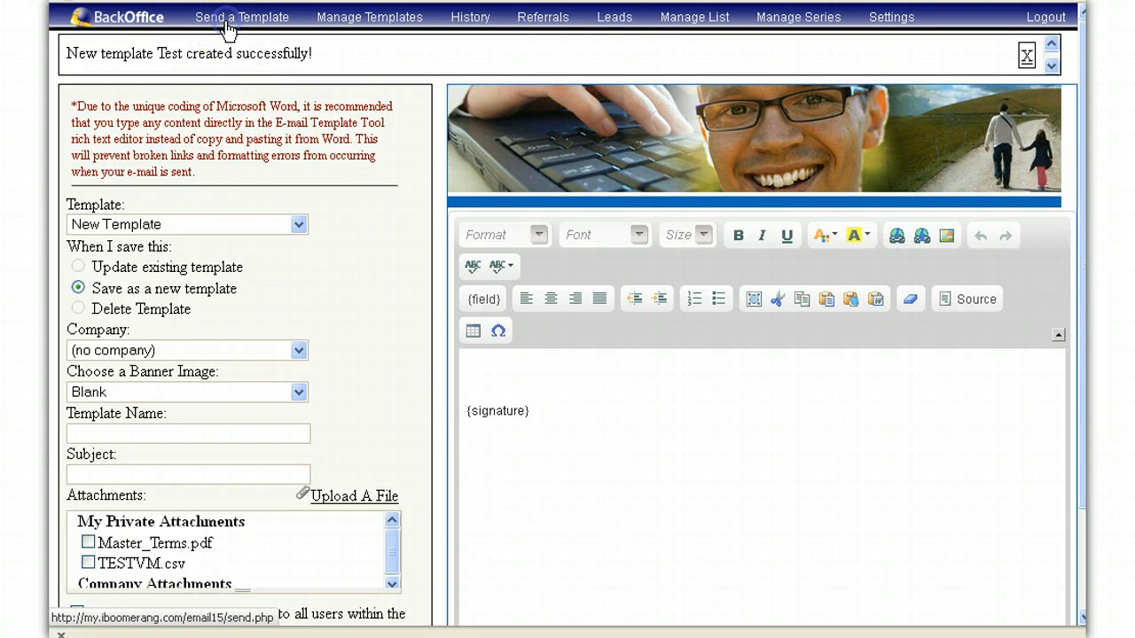
# Step: Return to Send a Template and load the Test template into the form
pyautogui.click(242, 16)
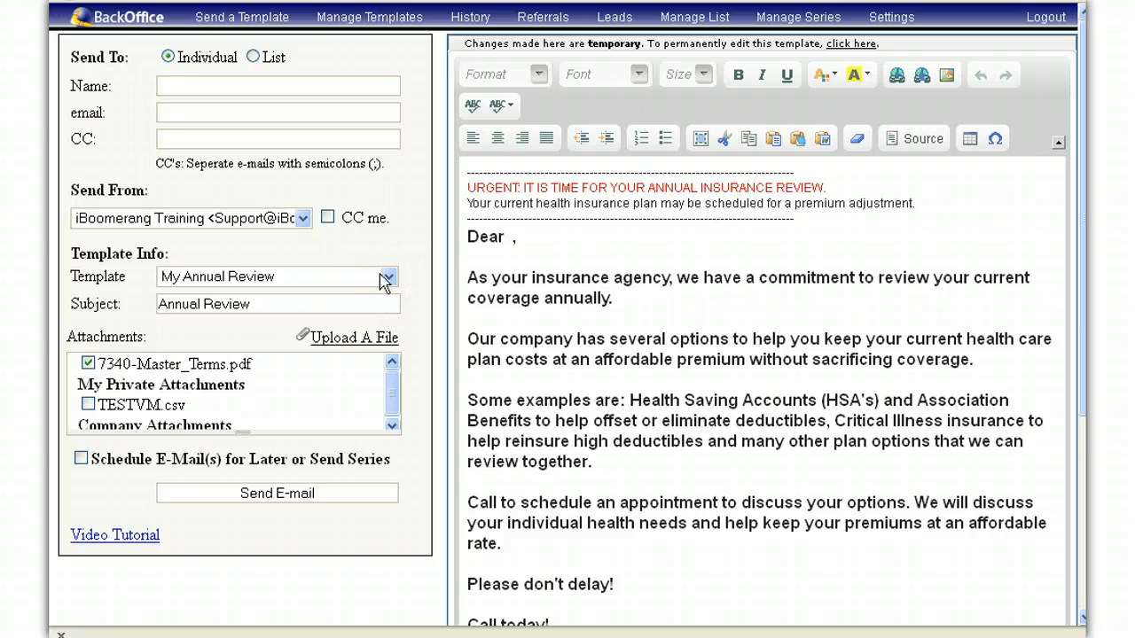
pyautogui.click(387, 276)
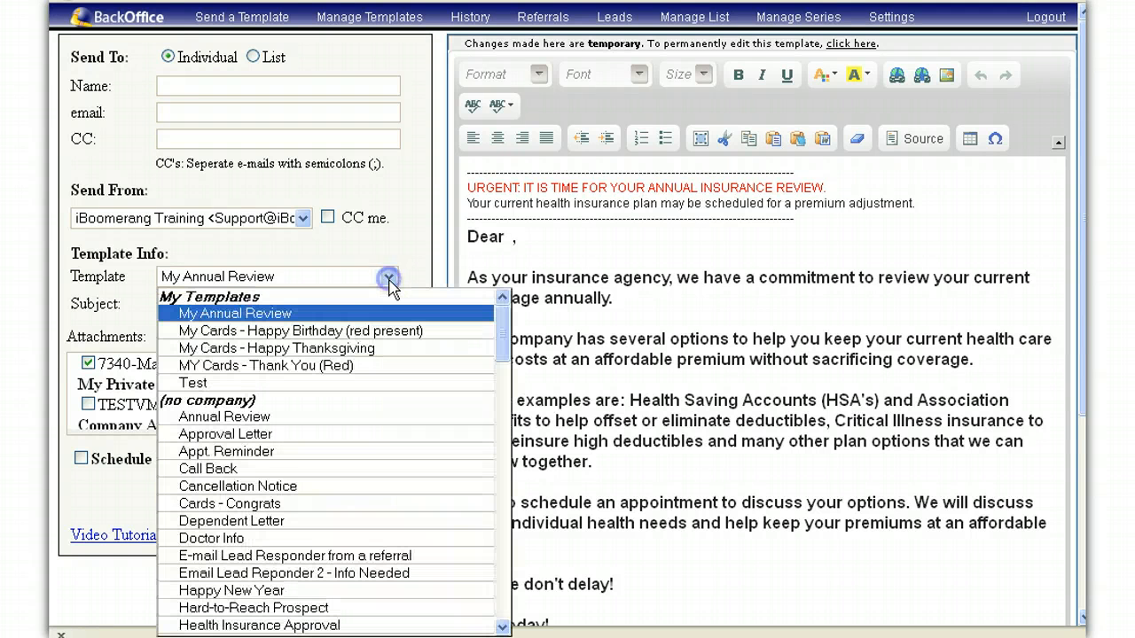
pyautogui.moveTo(222, 365)
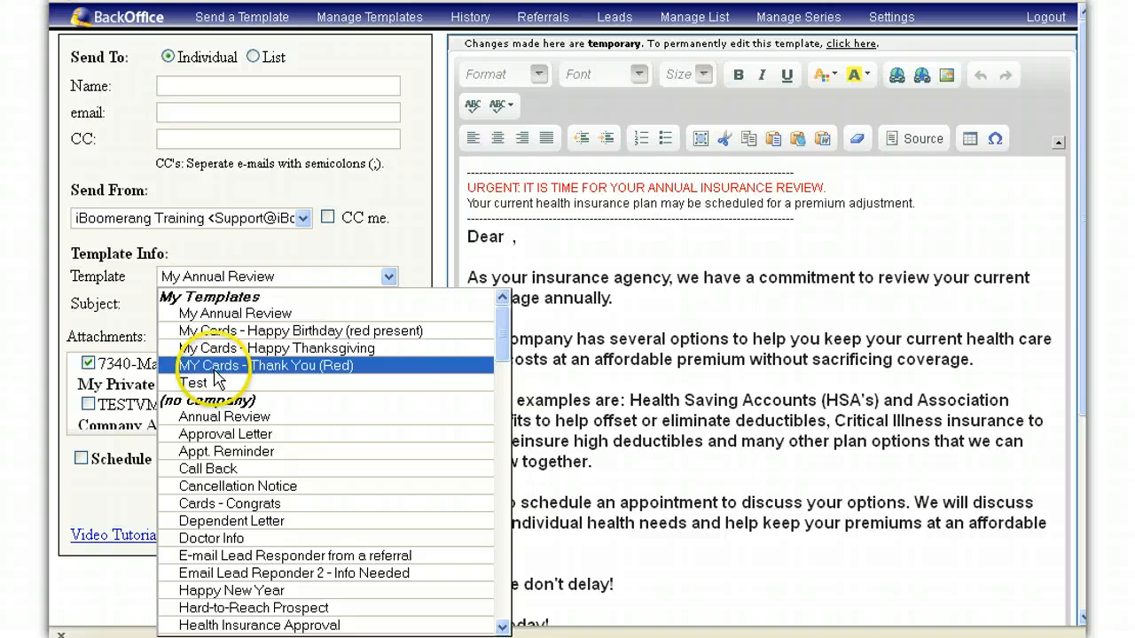
pyautogui.click(197, 383)
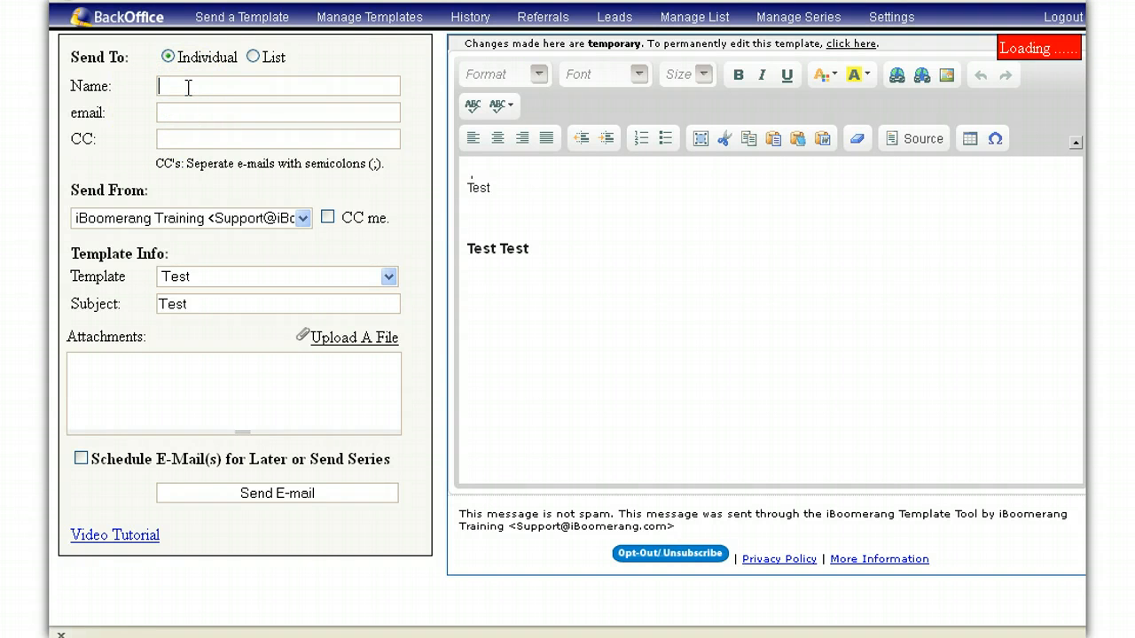
# Step: Address the email to Amy, send it, and acknowledge the sent-successfully popup
pyautogui.write('Amy')
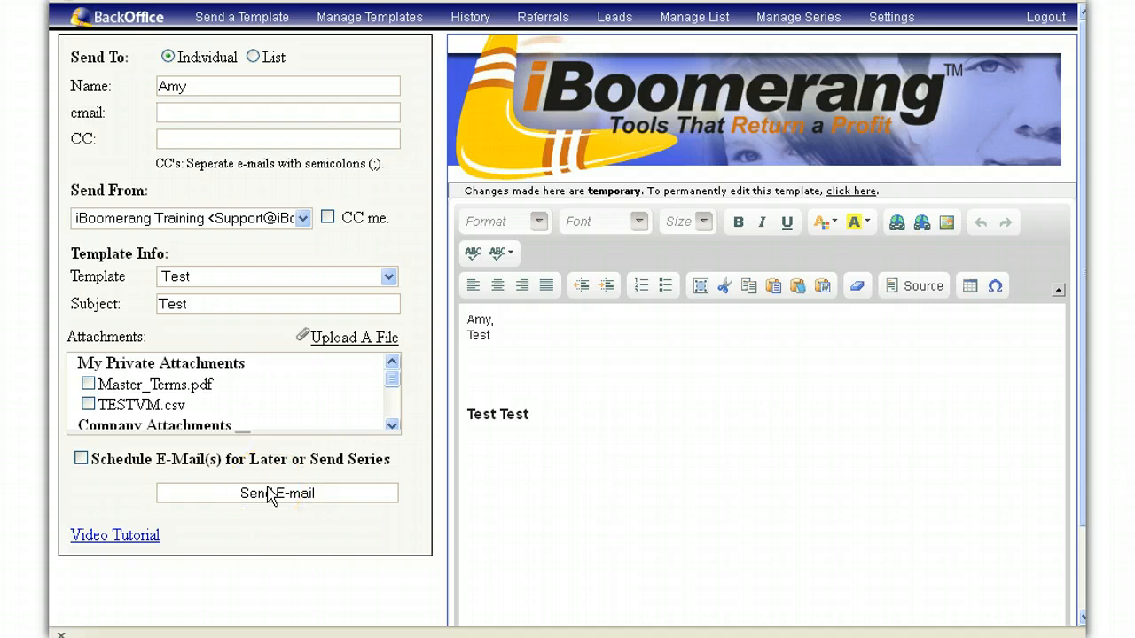
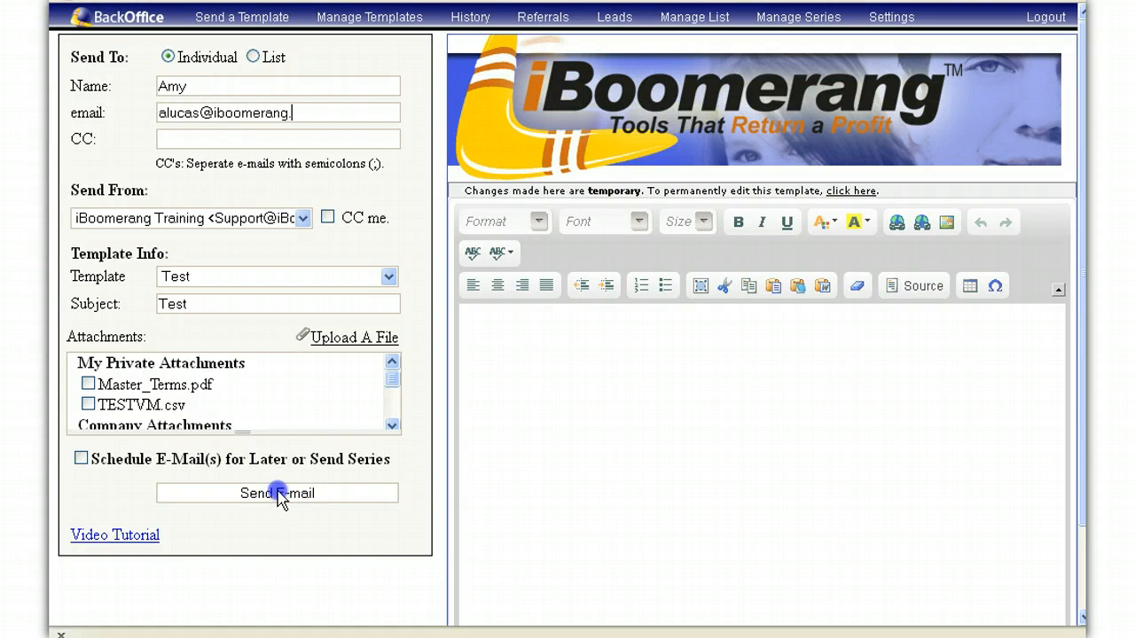
pyautogui.click(276, 493)
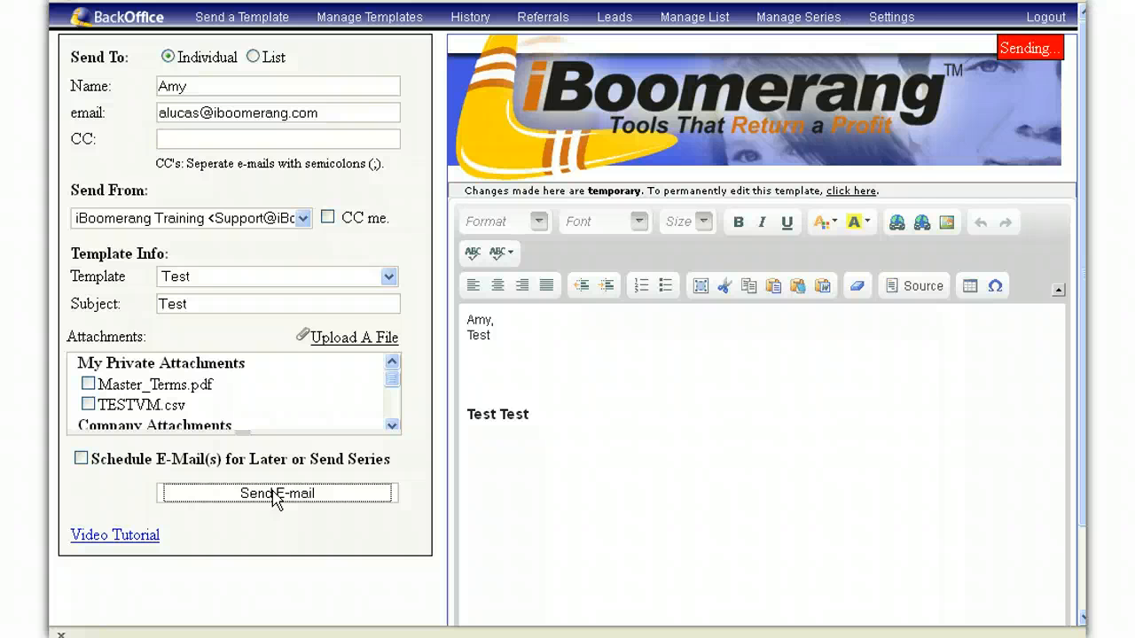
pyautogui.click(277, 493)
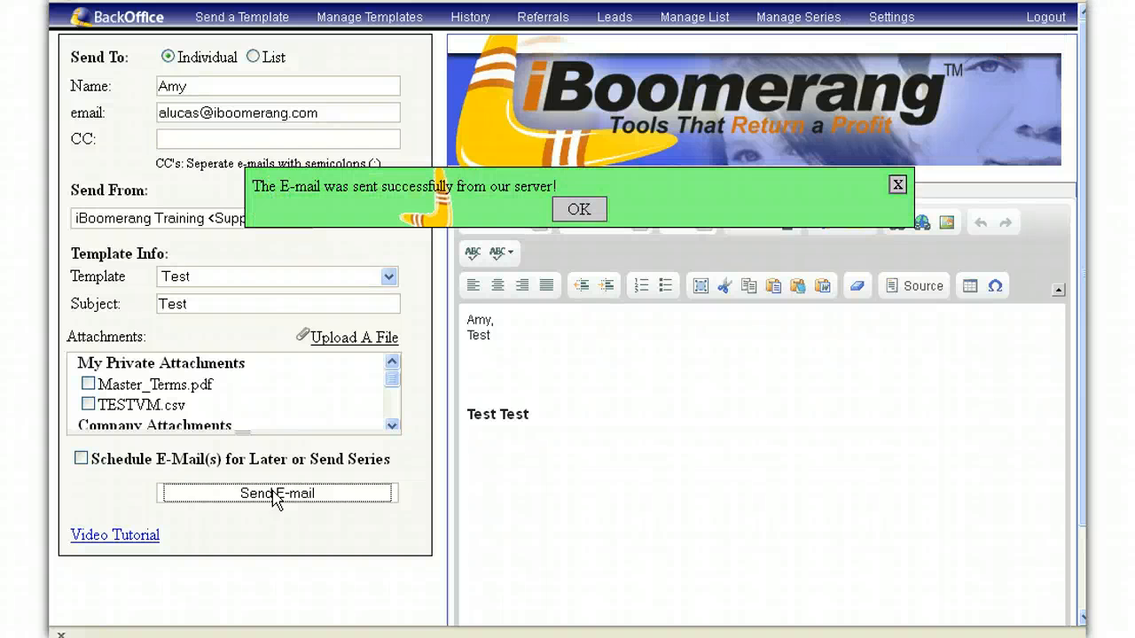
pyautogui.click(578, 209)
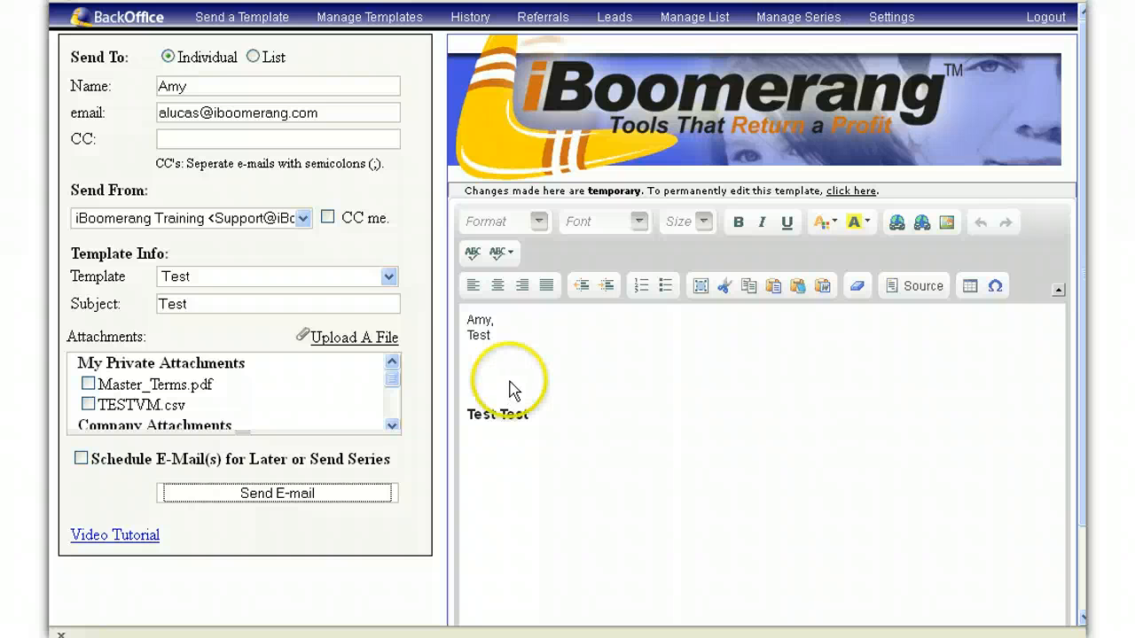
pyautogui.moveTo(417, 50)
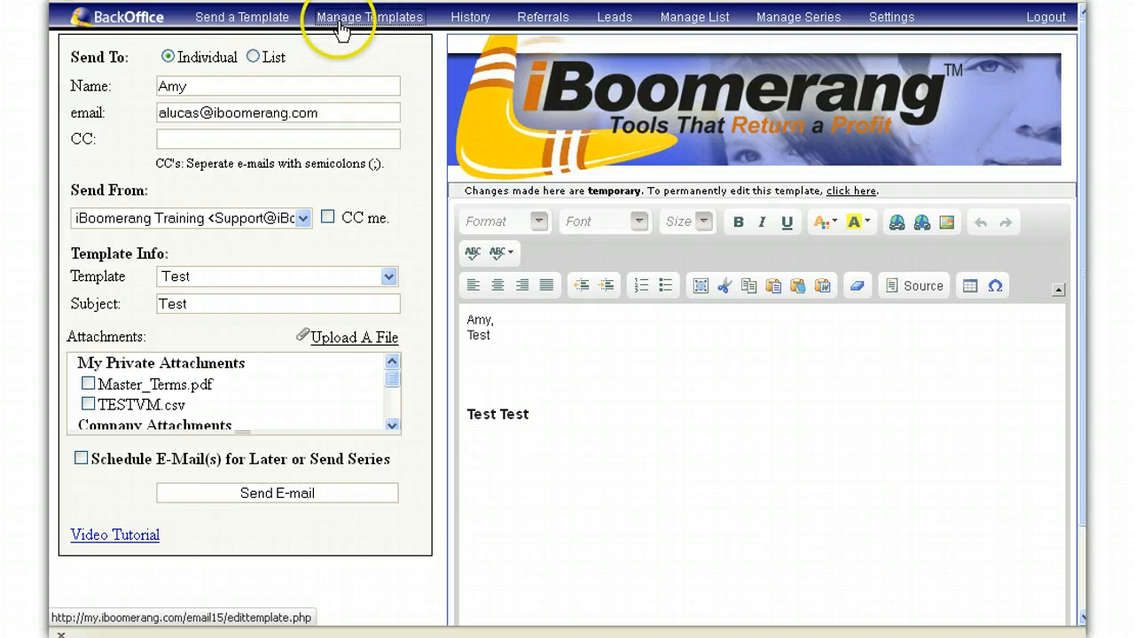
pyautogui.click(368, 16)
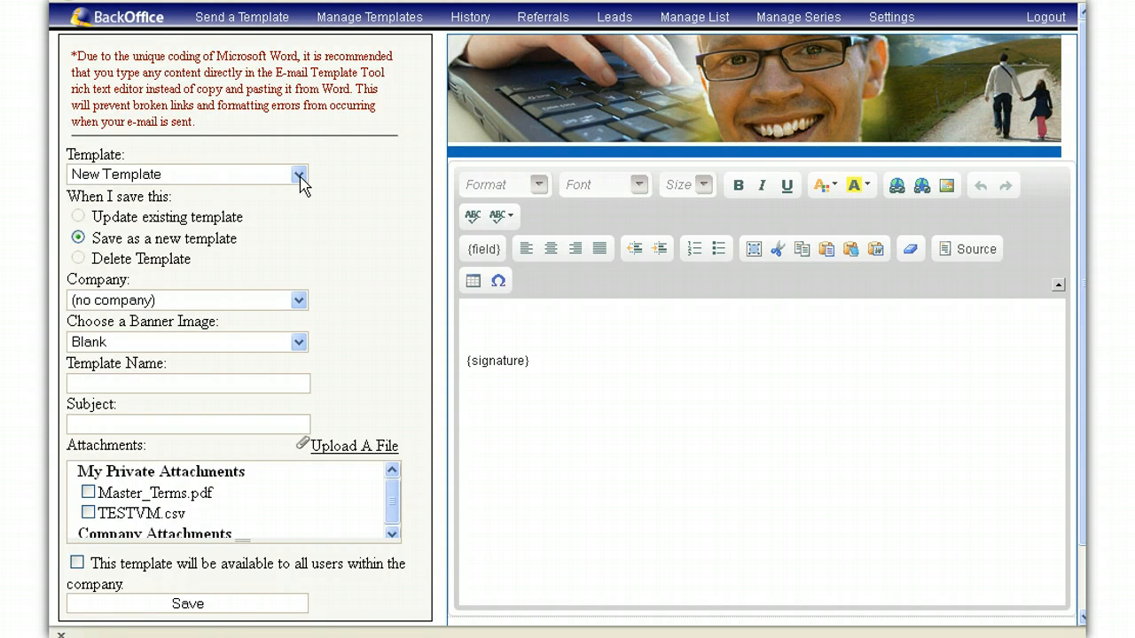
# Step: Load the Test template into the Manage Templates editor
pyautogui.click(297, 173)
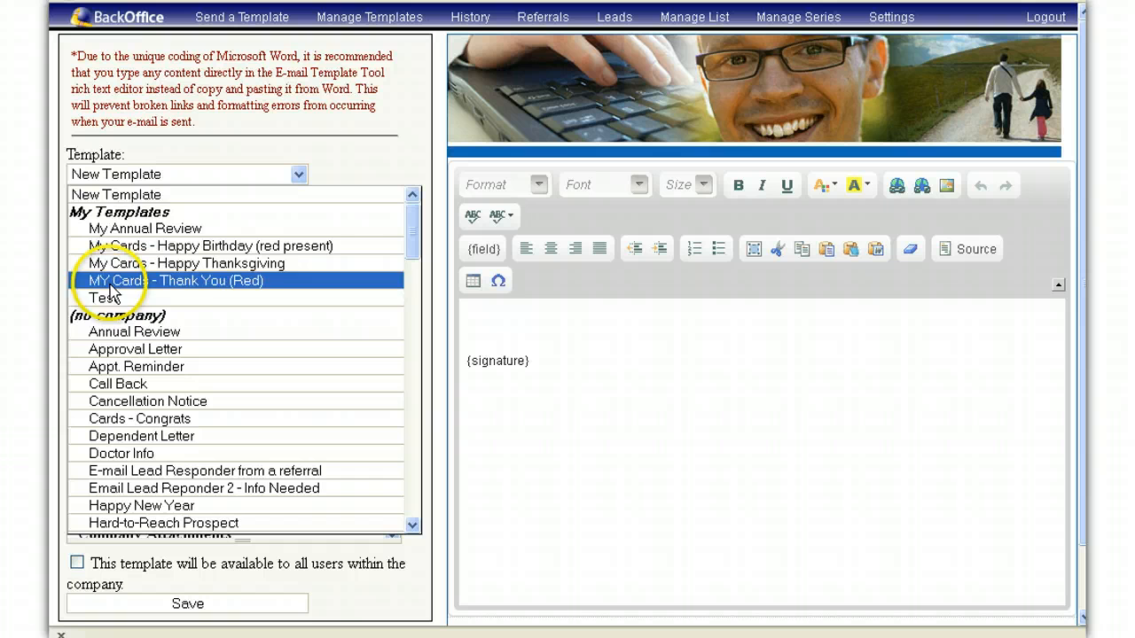
pyautogui.click(103, 298)
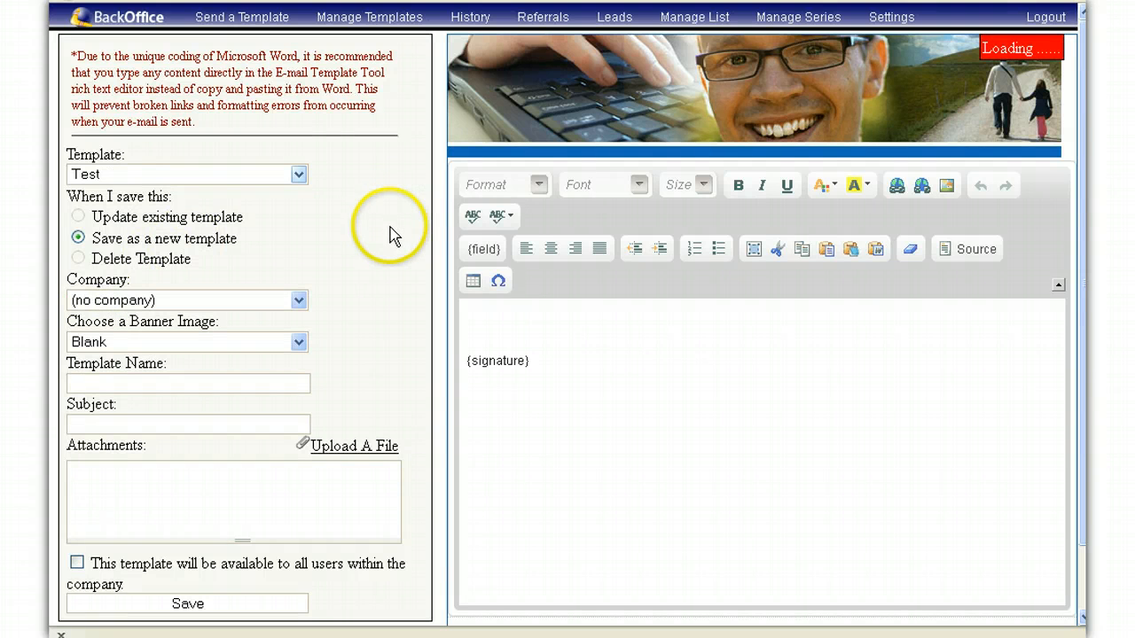
pyautogui.moveTo(386, 241)
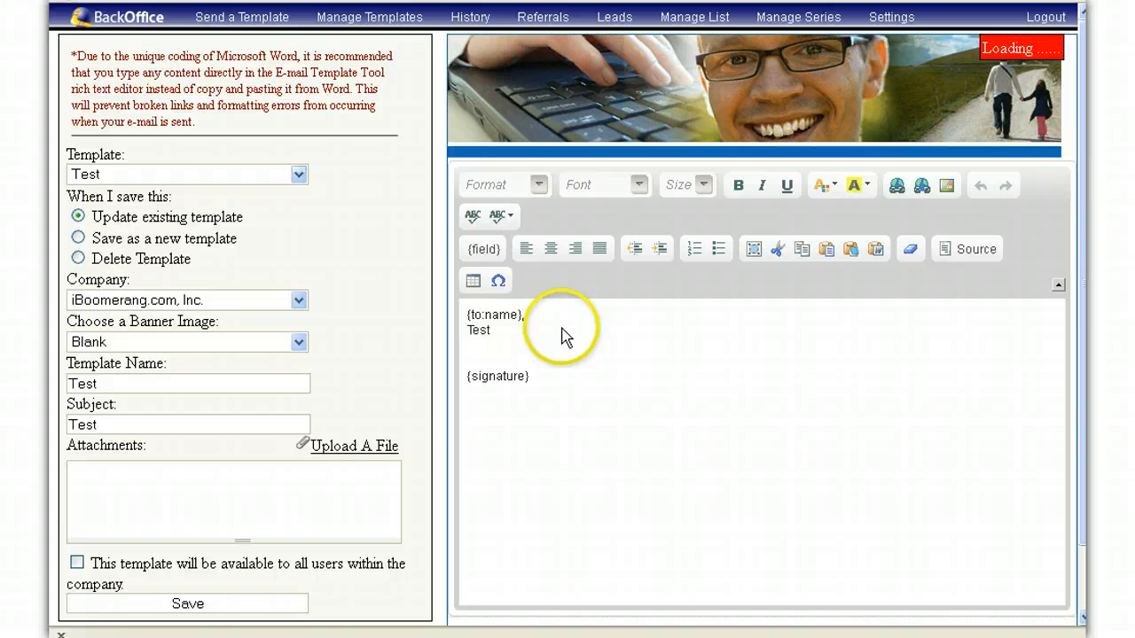
pyautogui.moveTo(489, 337)
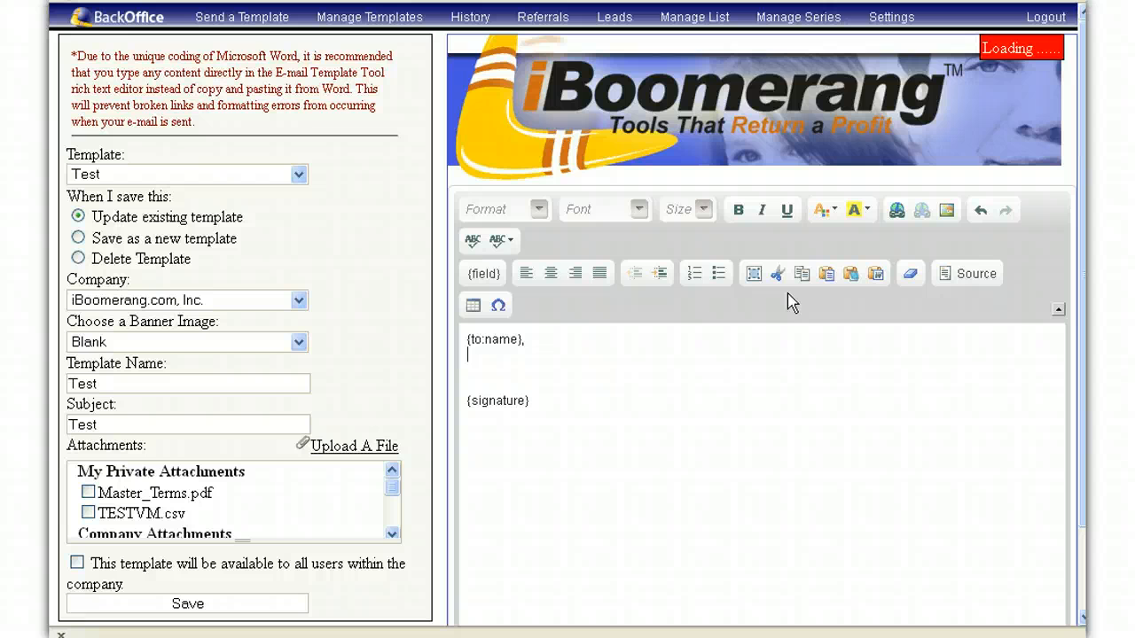
# Step: Write 'Have a great day.' in the body and save the updated Test template
pyautogui.write('Have')
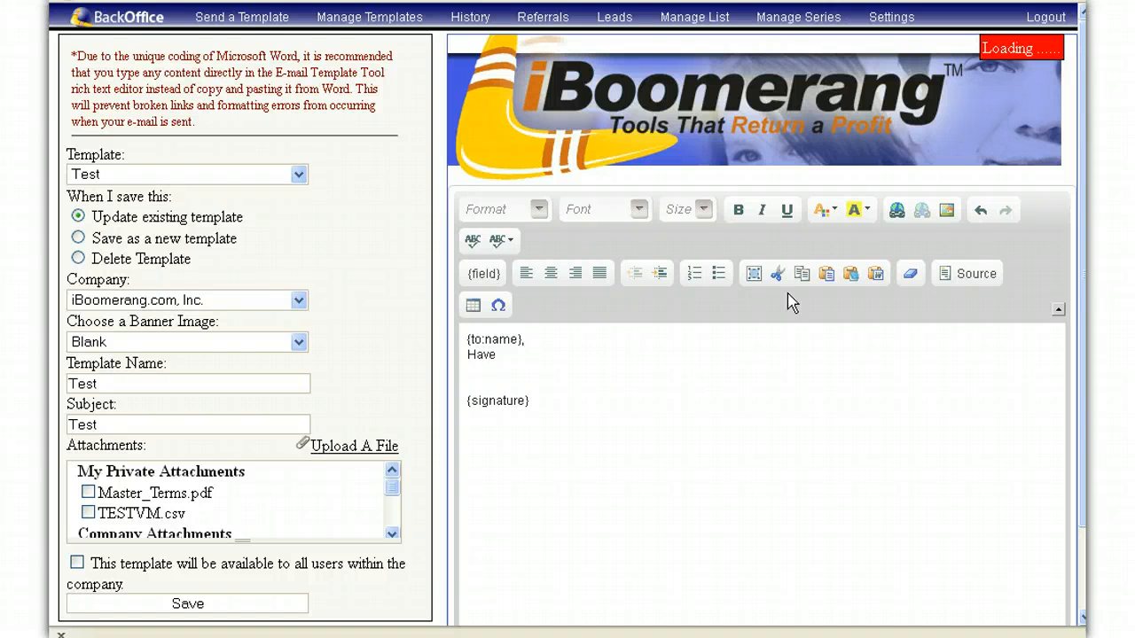
pyautogui.write('a')
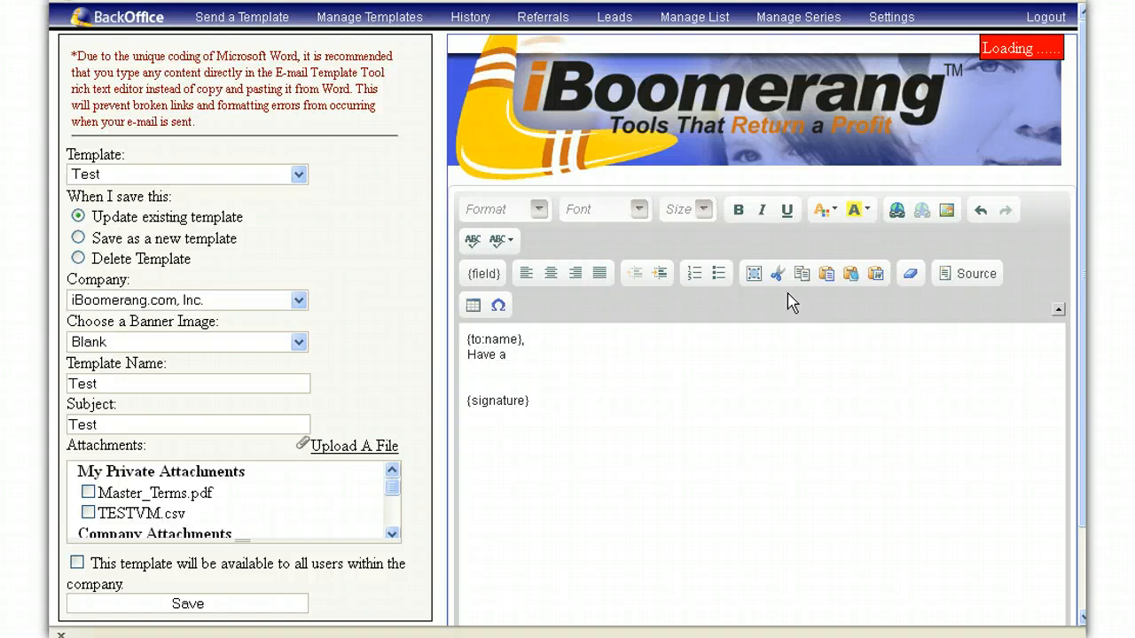
pyautogui.write('grea')
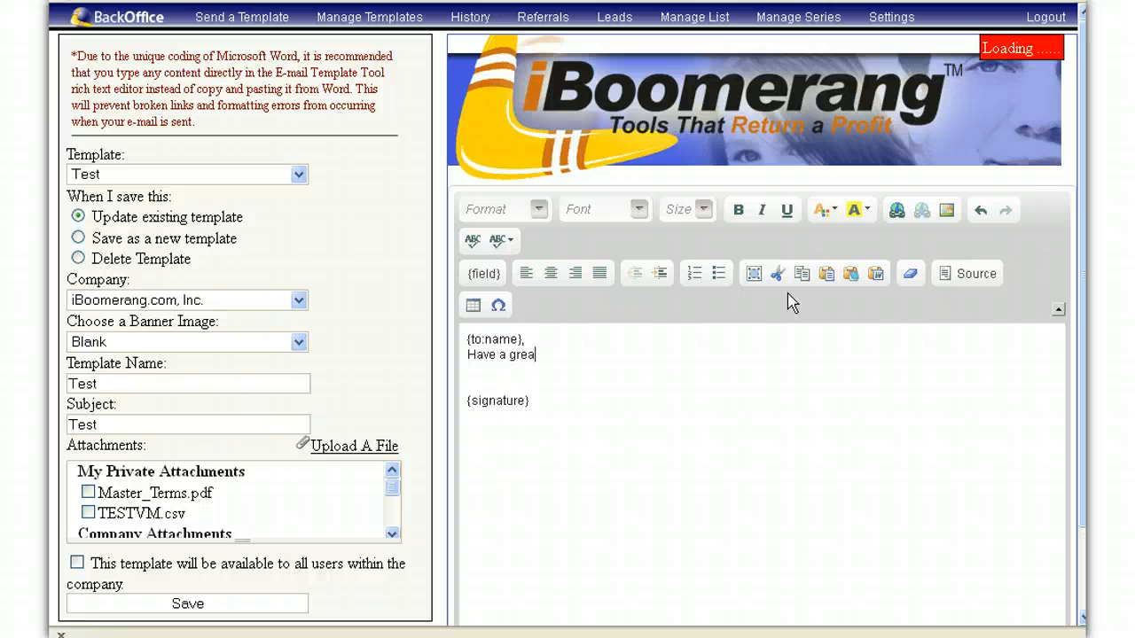
pyautogui.write('t day.')
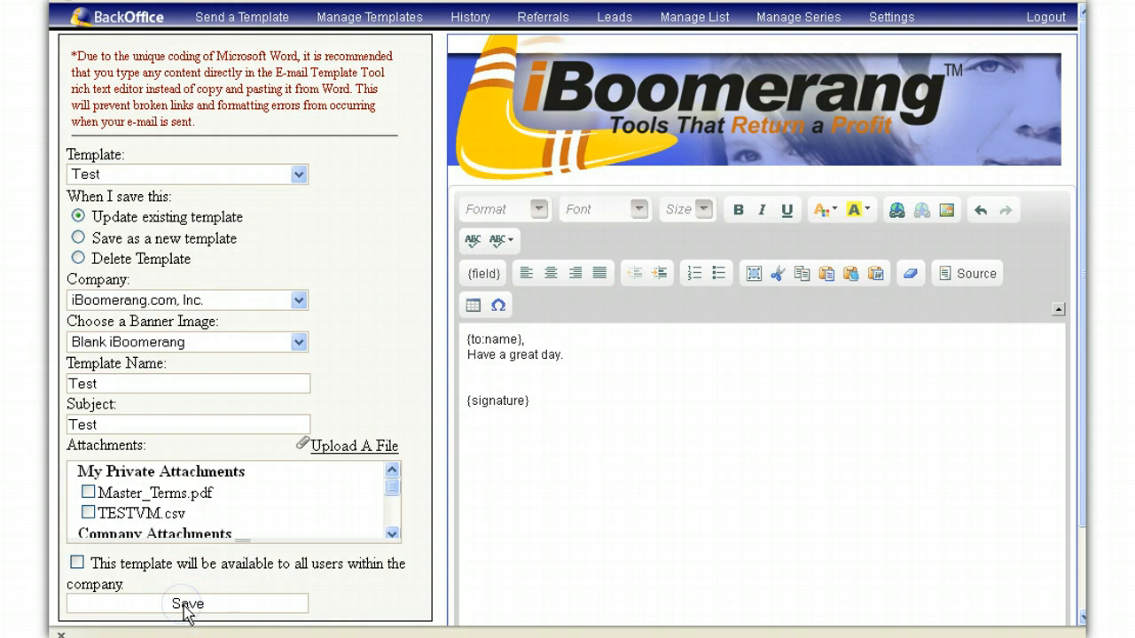
pyautogui.click(188, 603)
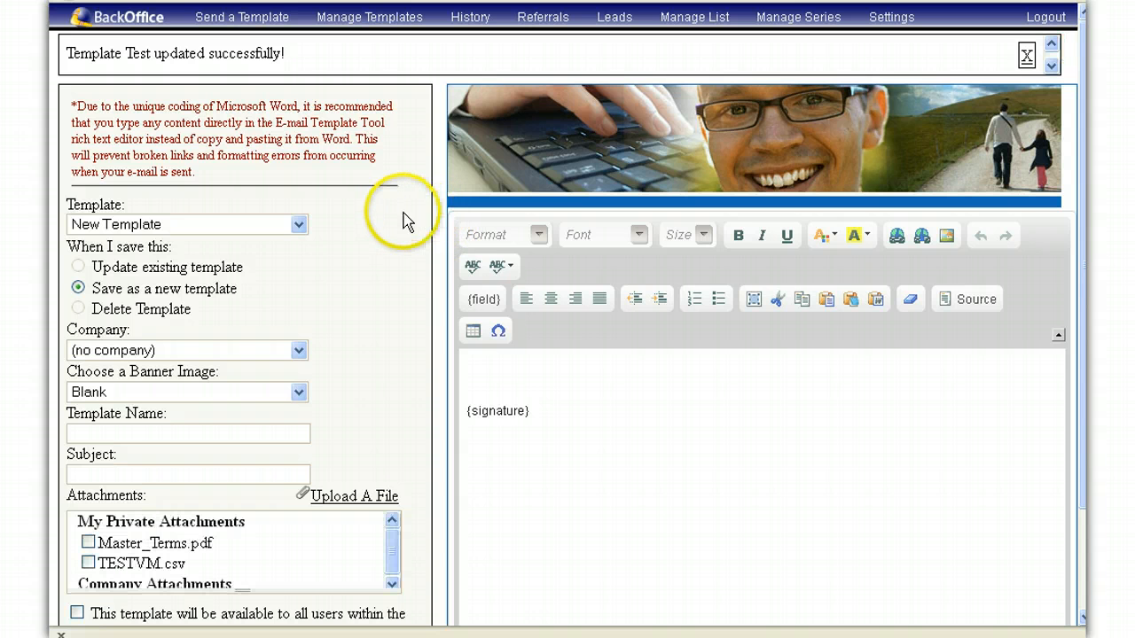
pyautogui.moveTo(241, 18)
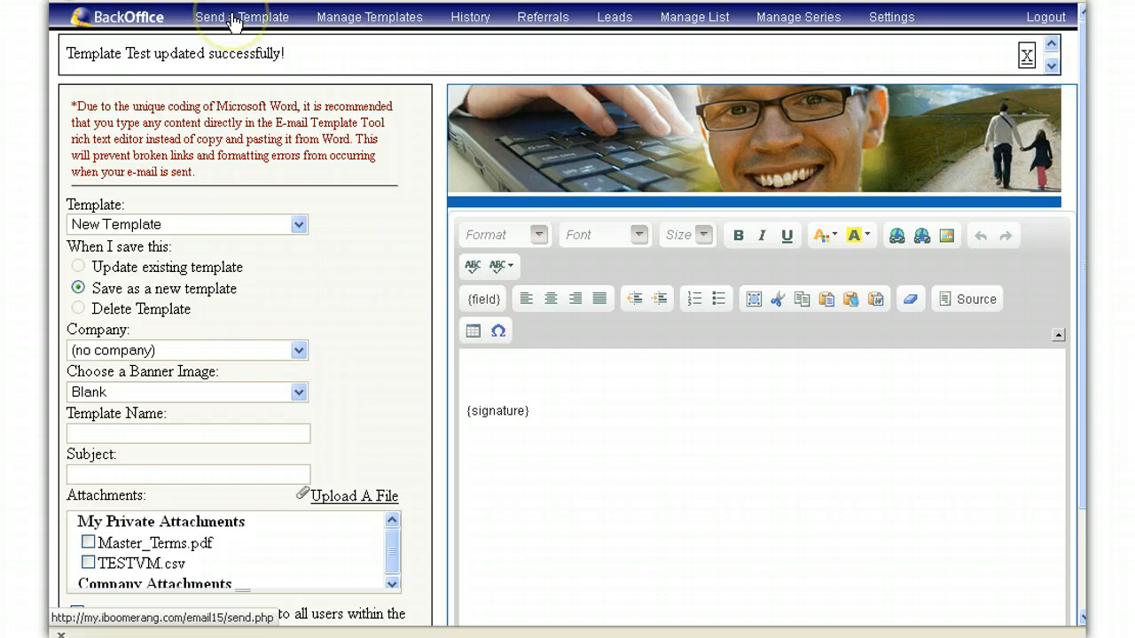
# Step: Return to Send a Template and load the updated Test template reading 'Have a great day.'
pyautogui.click(241, 16)
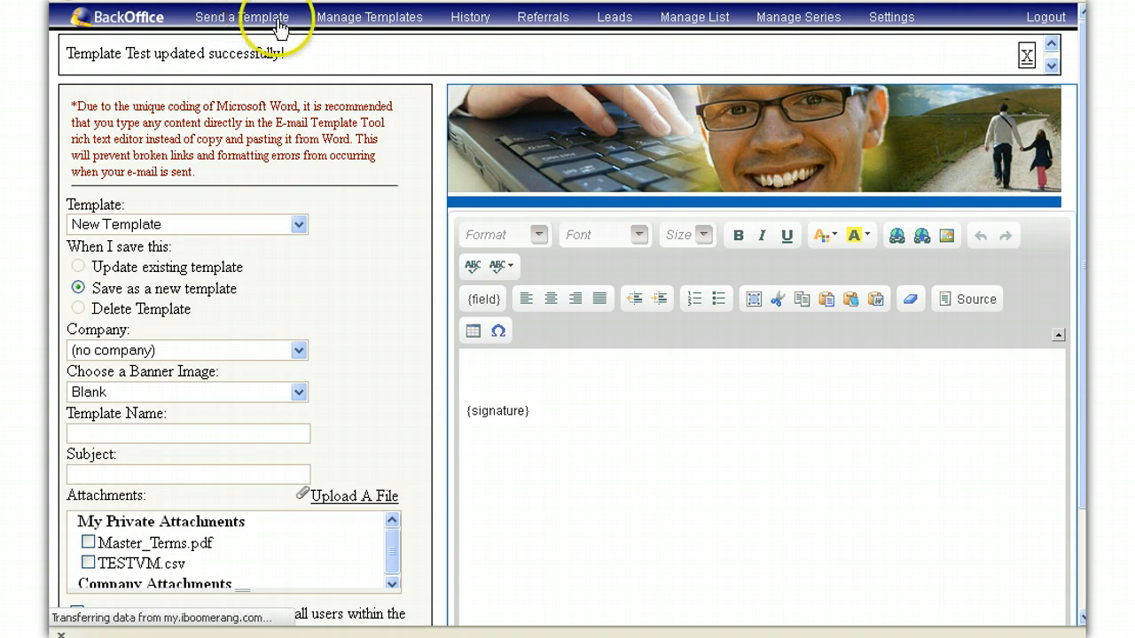
pyautogui.click(241, 16)
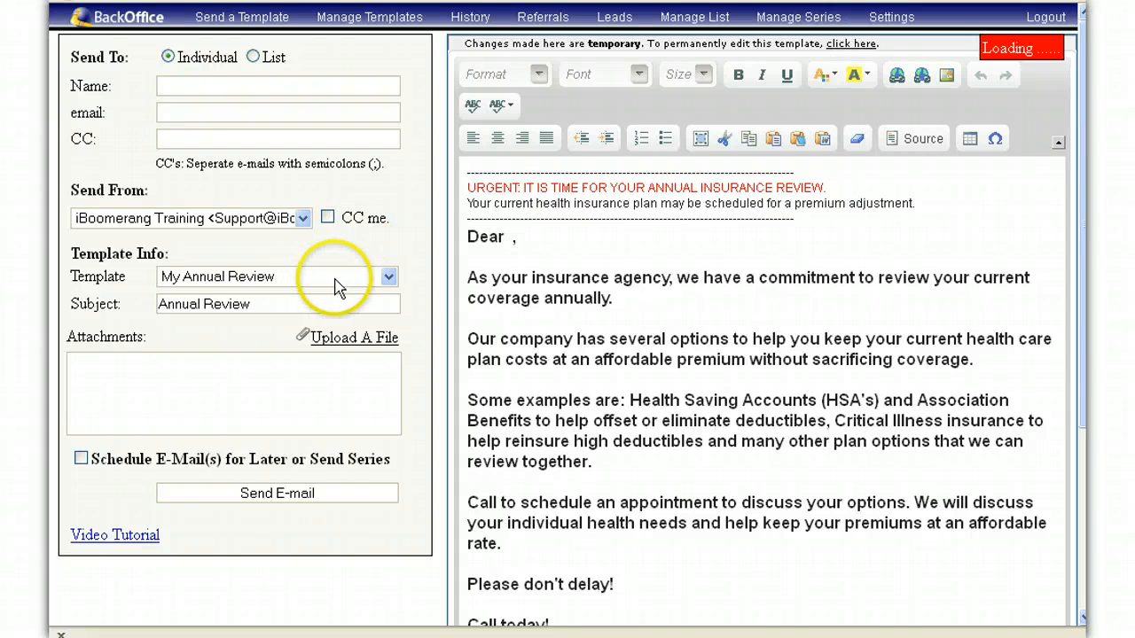
pyautogui.click(386, 276)
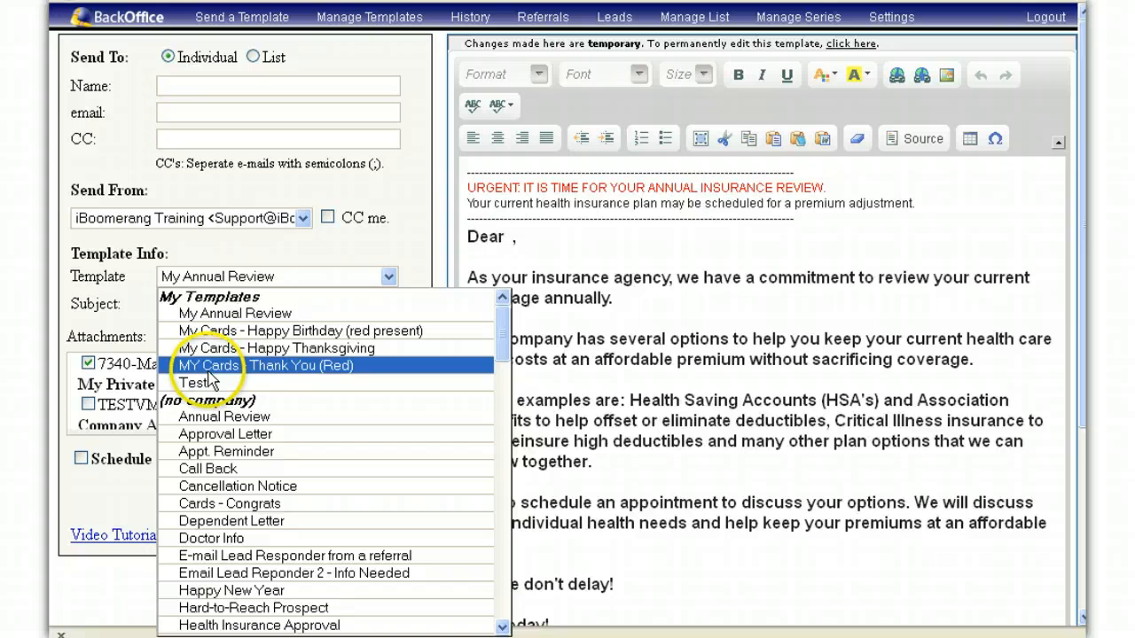
pyautogui.click(195, 382)
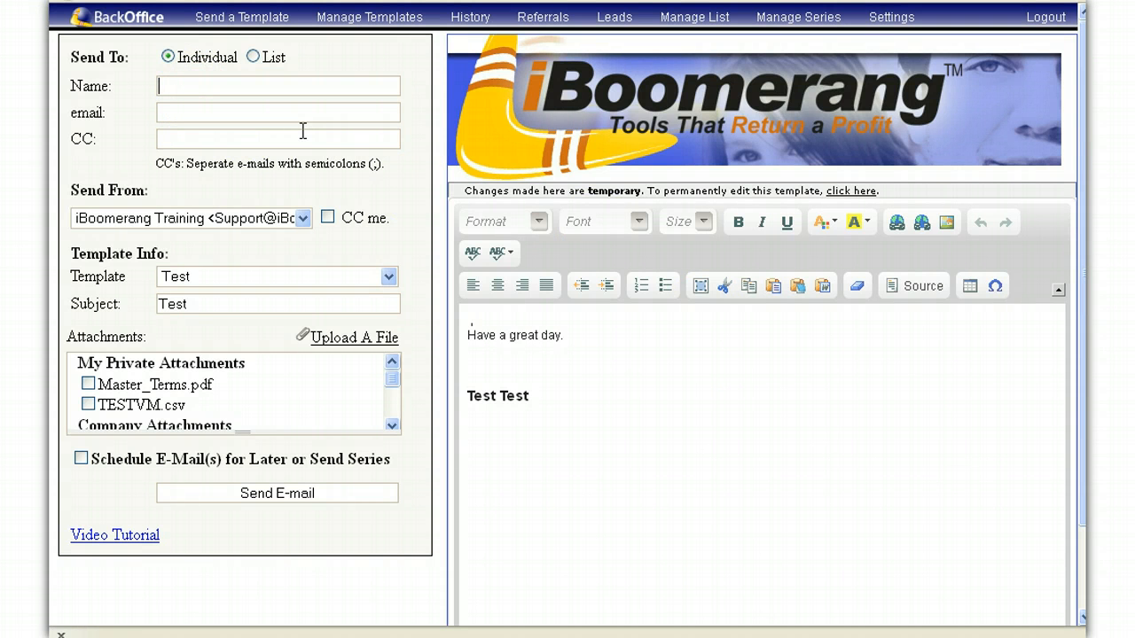
pyautogui.write('T')
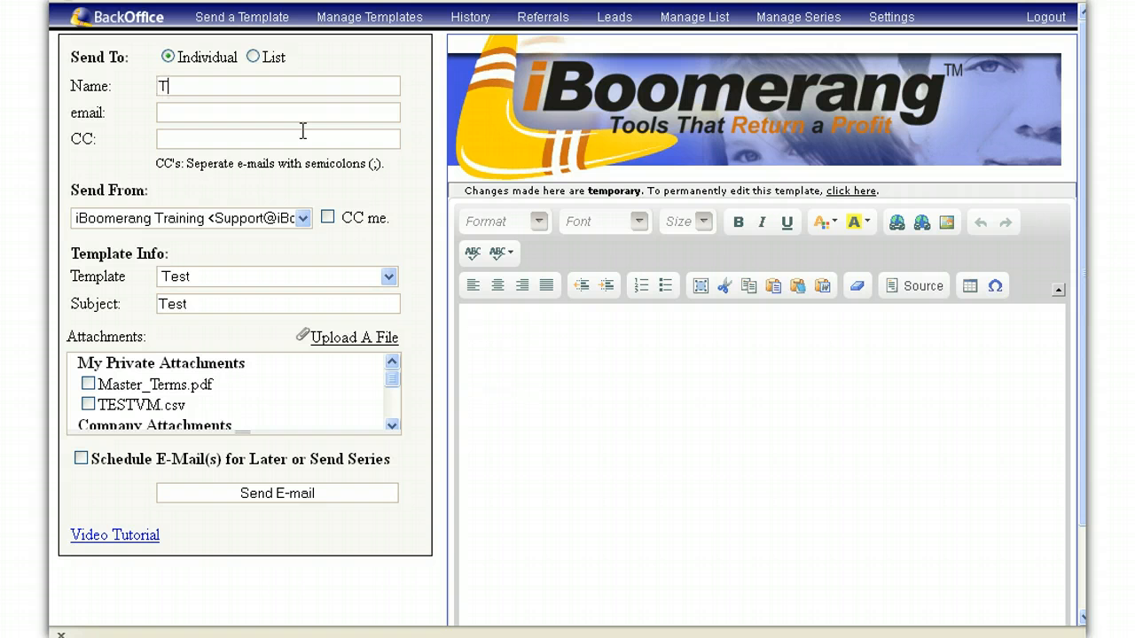
pyautogui.write('est')
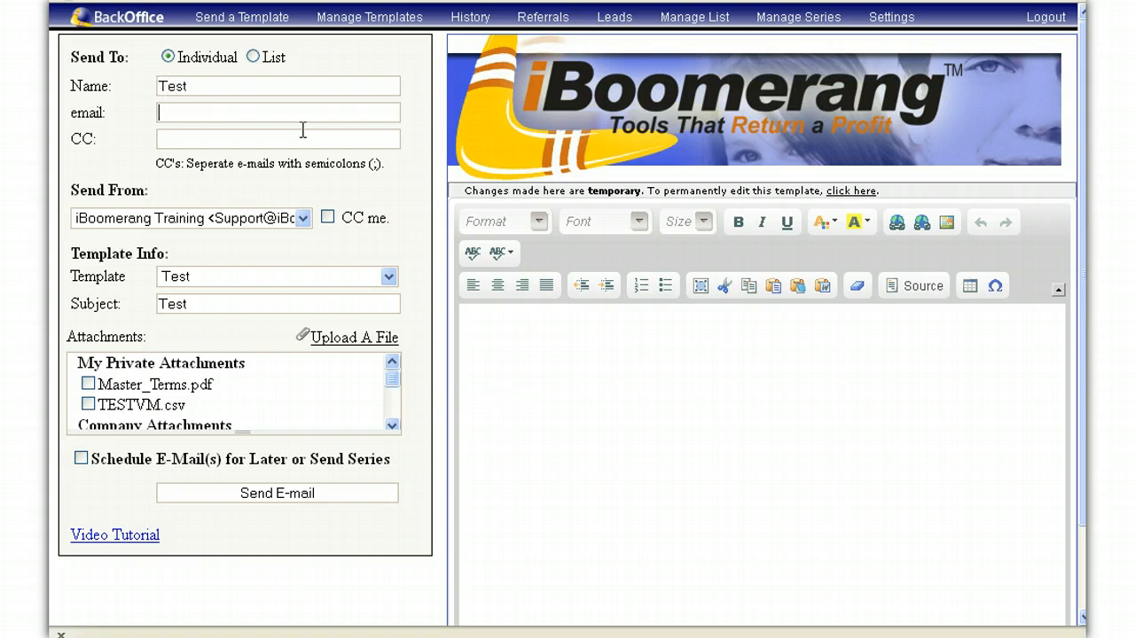
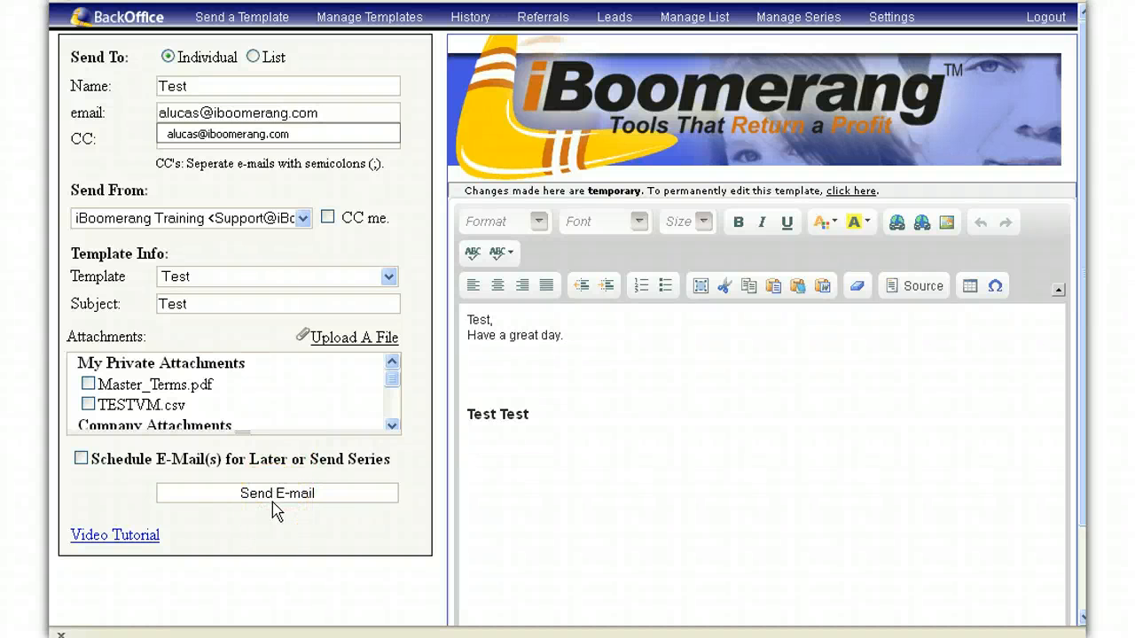
pyautogui.click(277, 113)
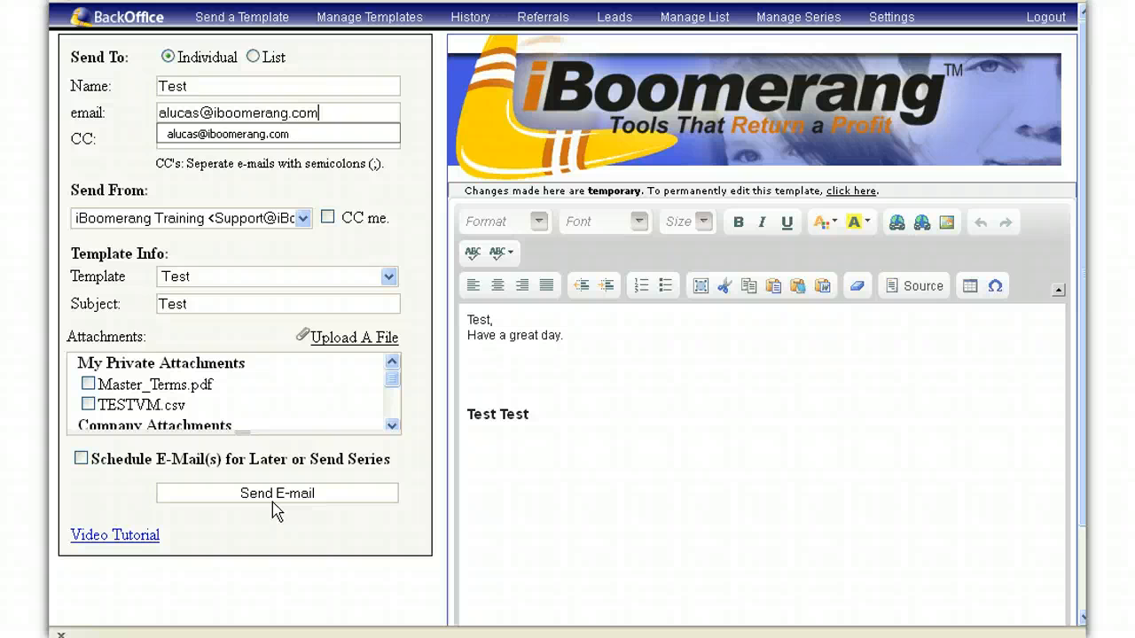